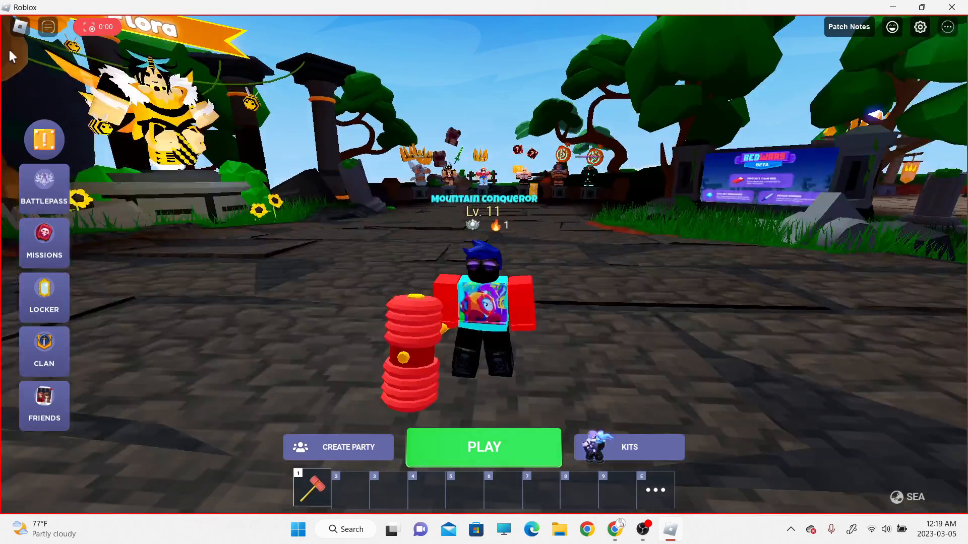
# - Stop the in-game video recording from the Roblox menu and switch windows
pyautogui.press('Escape')
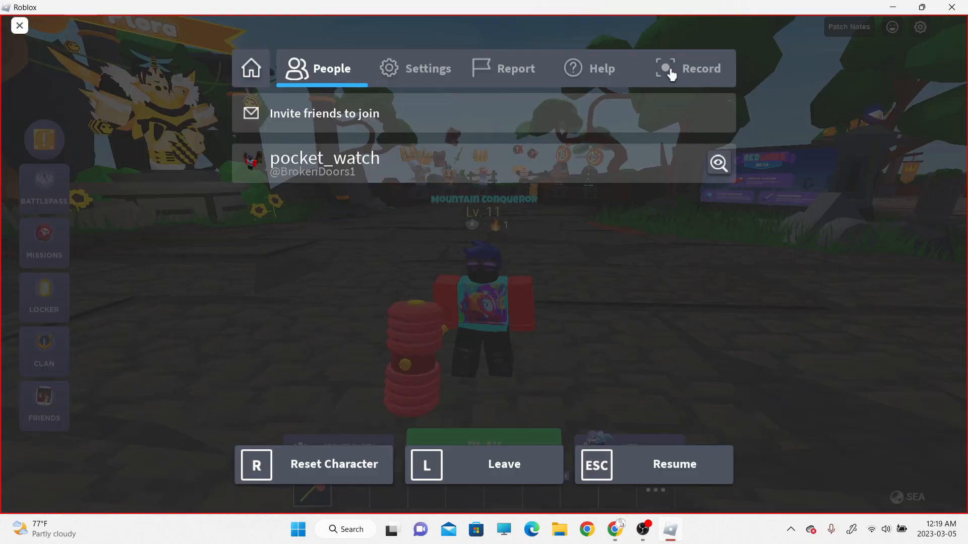
pyautogui.click(689, 68)
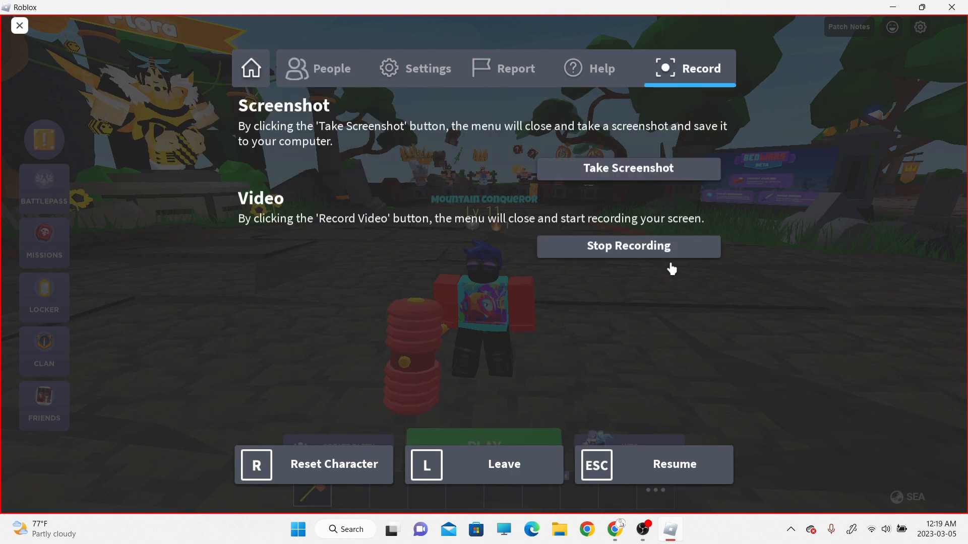
pyautogui.click(627, 246)
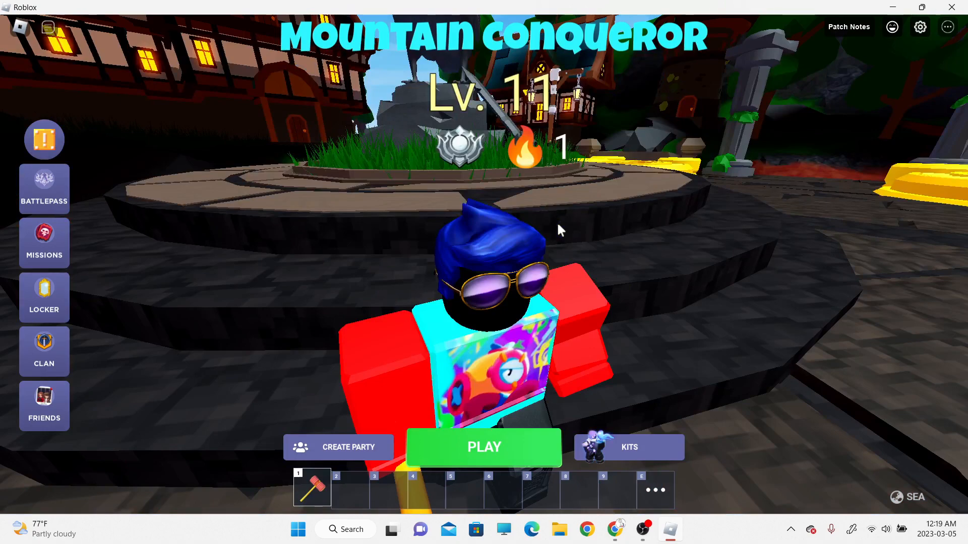
pyautogui.press('alt+tab')
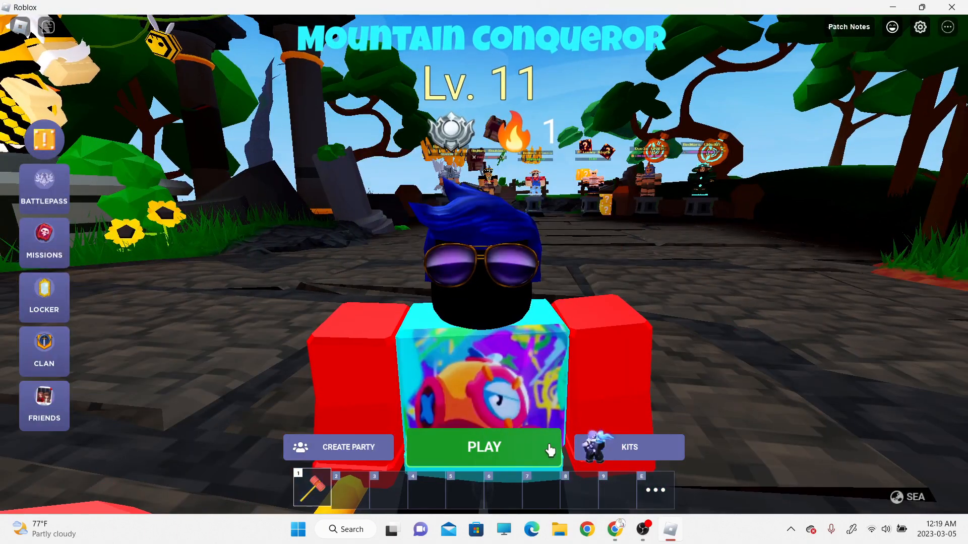
# - Queue for a Ranked 5v5 BedWars match and dismiss the gamemode chooser
pyautogui.click(484, 447)
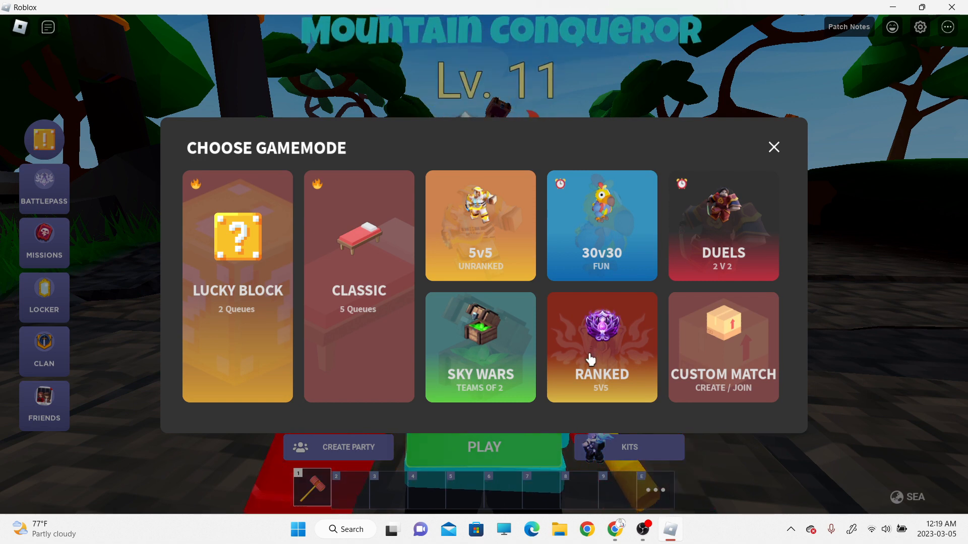
pyautogui.click(600, 346)
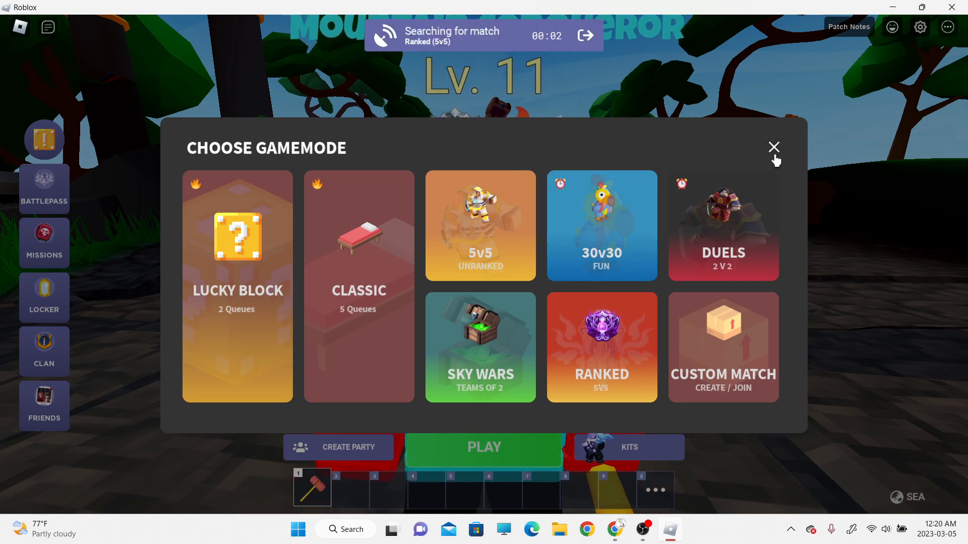
pyautogui.click(773, 147)
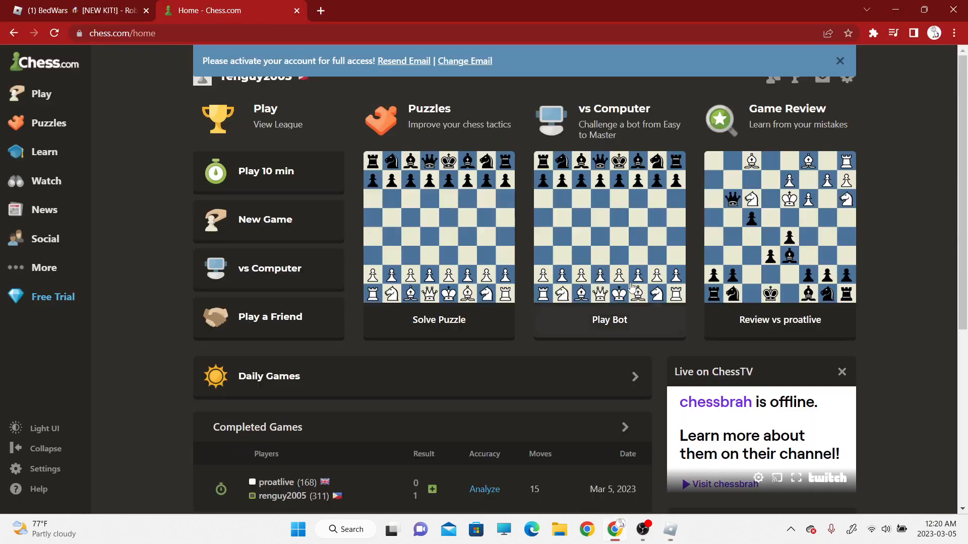
pyautogui.moveTo(303, 182)
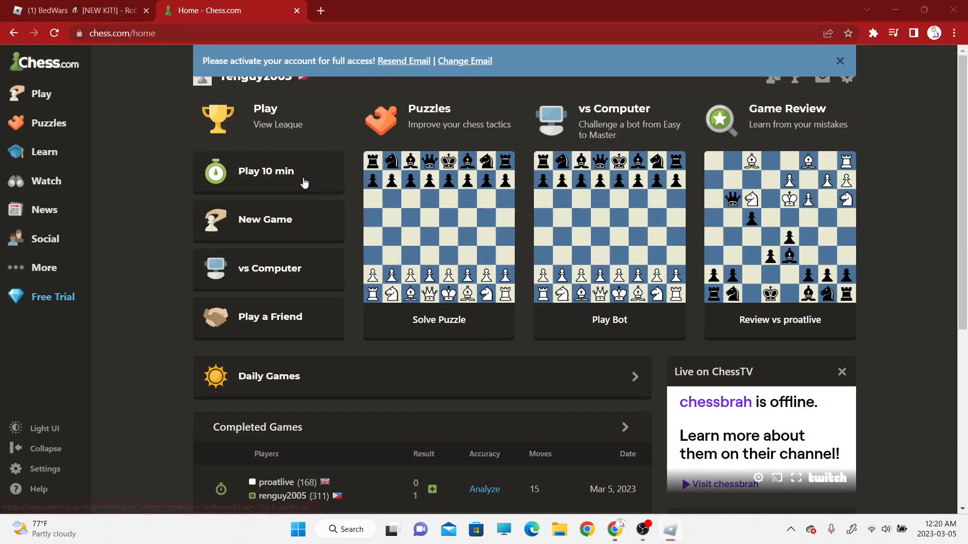
# - Start a 10-minute Chess.com game, give check with Bb5+ and retreat the bishop to a4
pyautogui.click(268, 172)
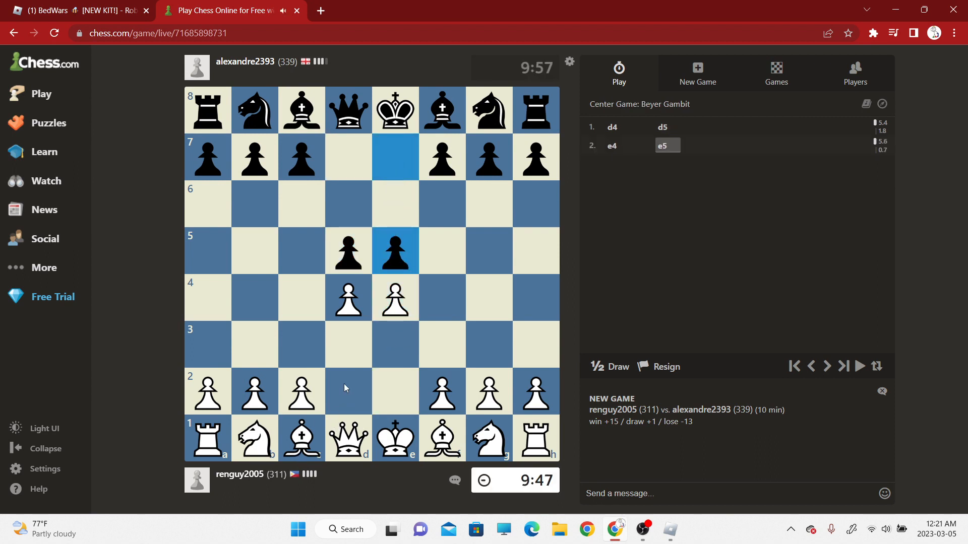
pyautogui.click(394, 251)
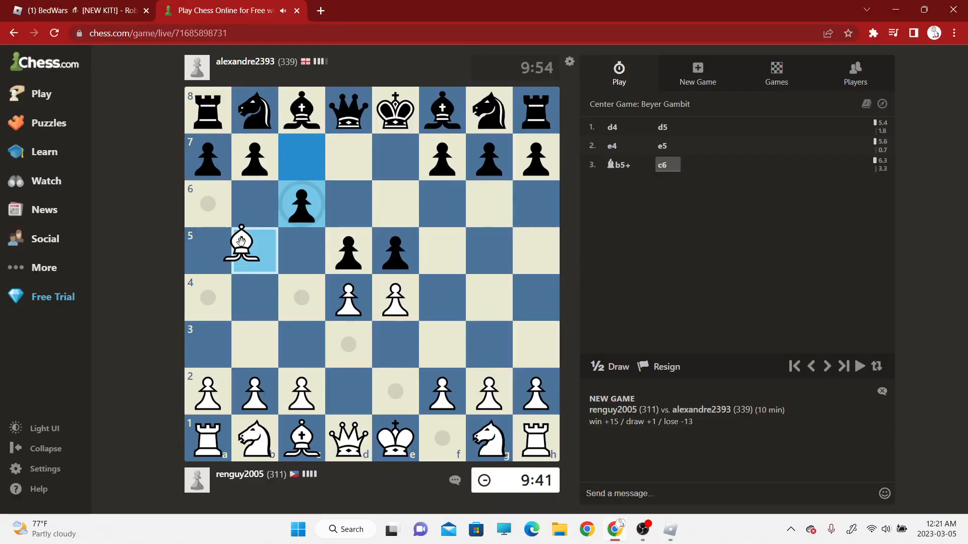
pyautogui.click(254, 250)
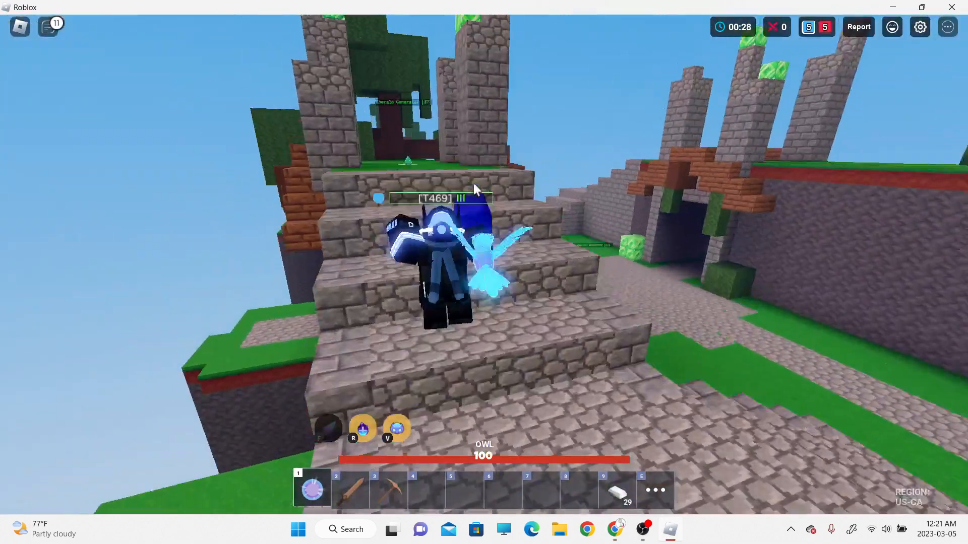
# - Bring the Roblox BedWars window to the front to play the ranked match
pyautogui.click(230, 10)
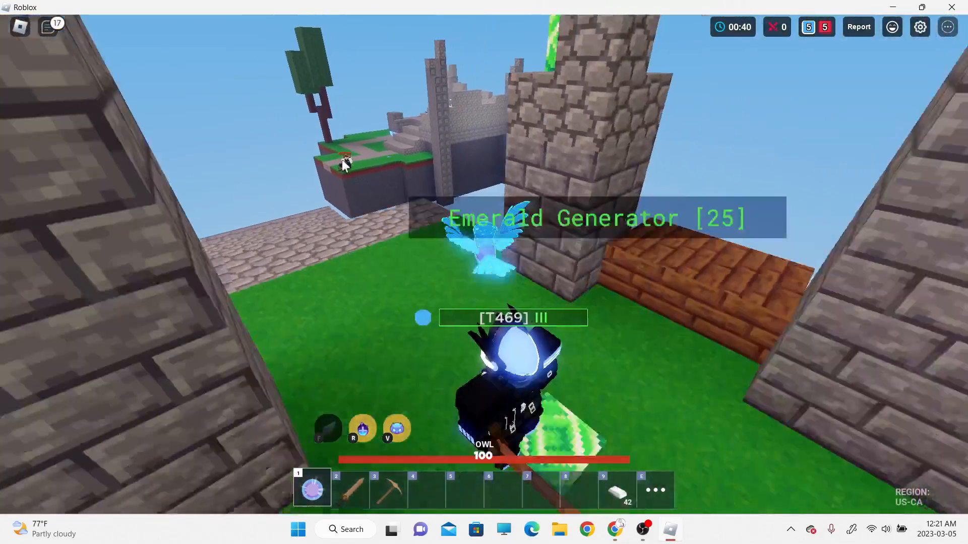
pyautogui.moveTo(355, 172)
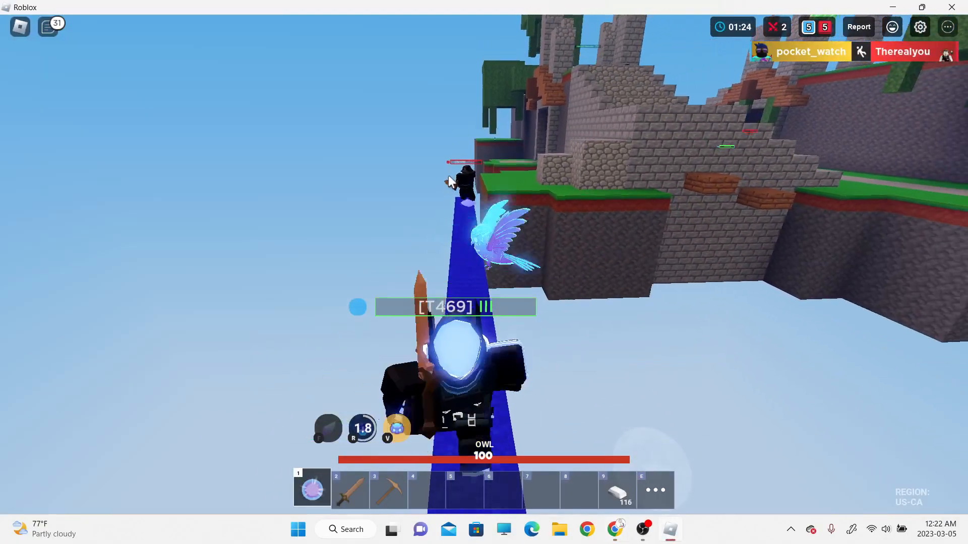
# - Start a new 10-minute Chess.com game and play 1.c4 and 2.Qa4+
pyautogui.click(613, 529)
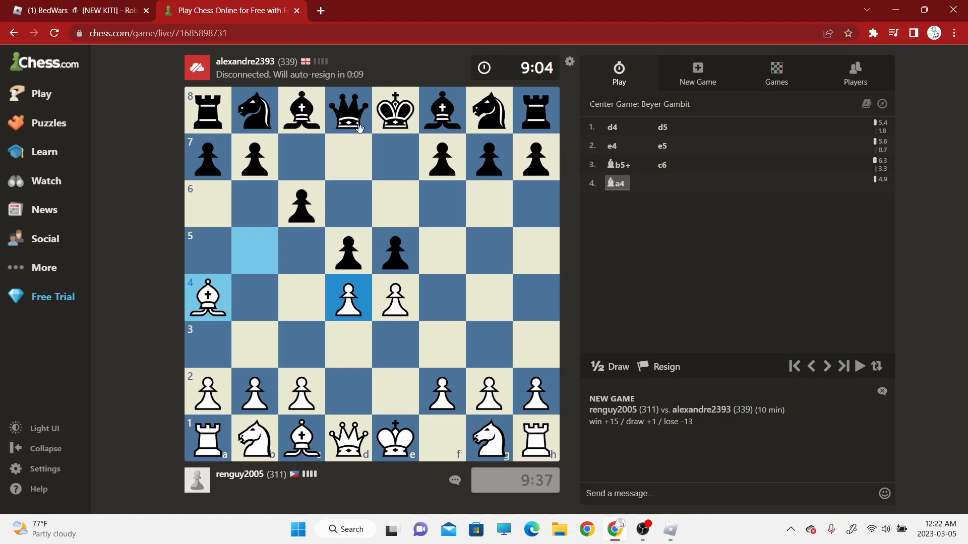
pyautogui.press('alt+tab')
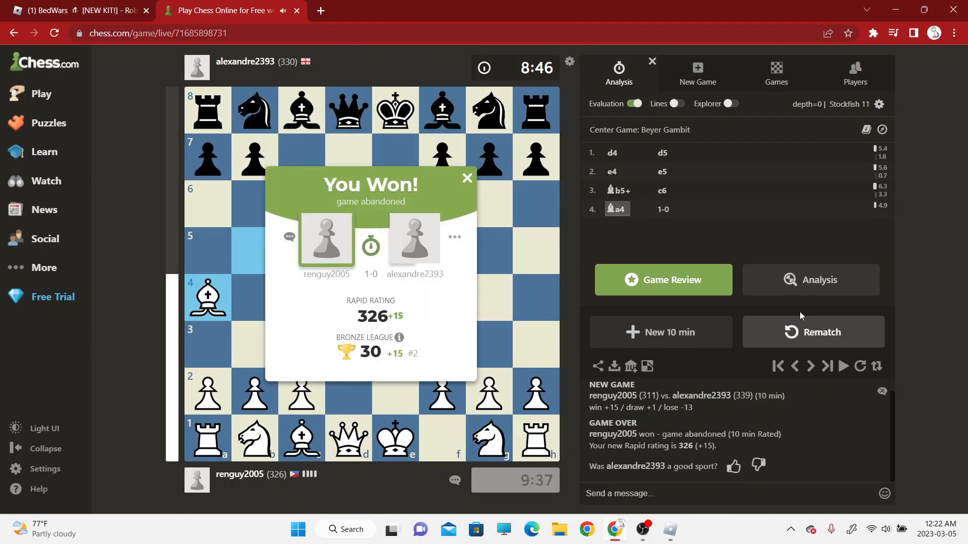
pyautogui.click(467, 179)
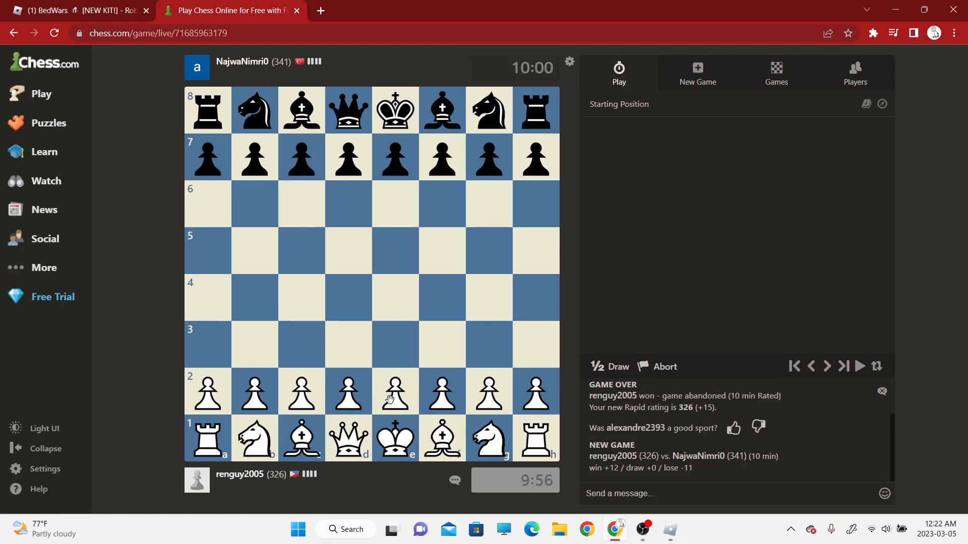
pyautogui.click(302, 392)
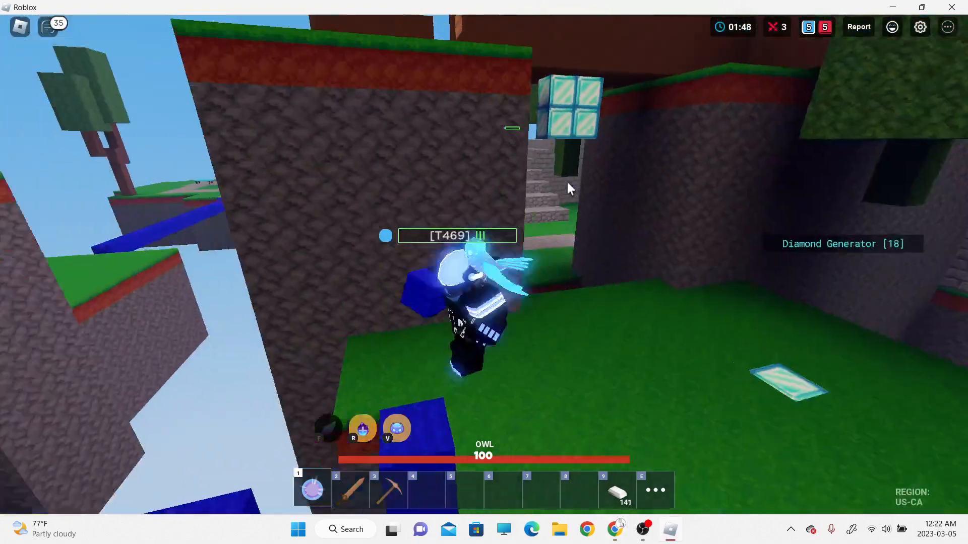
pyautogui.click(223, 11)
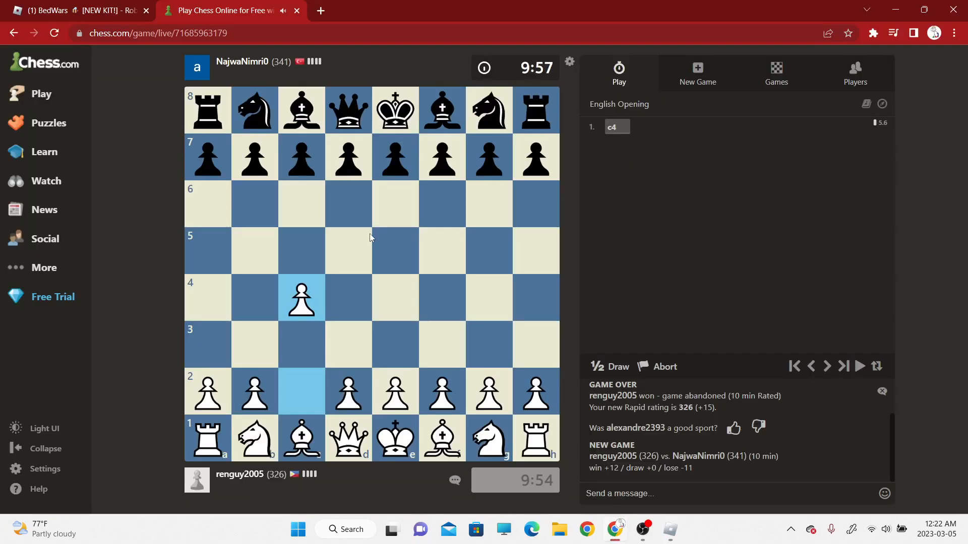
pyautogui.click(348, 251)
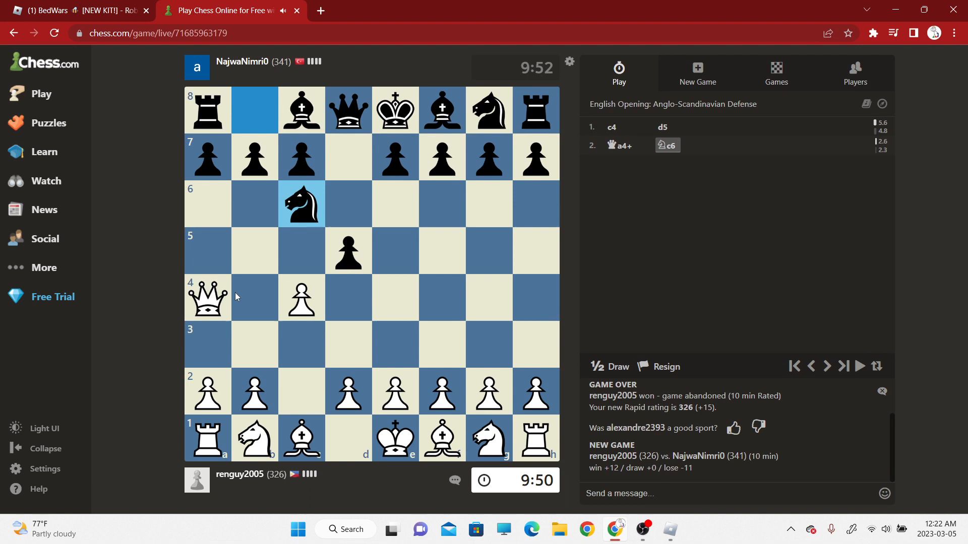
# - Develop the knight to f3, then return to the BedWars match
pyautogui.click(208, 299)
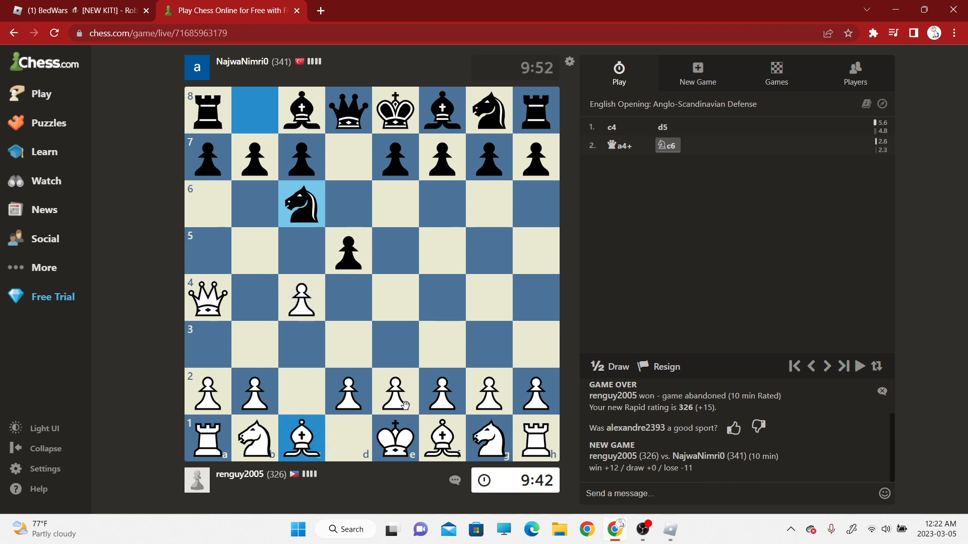
pyautogui.click(488, 439)
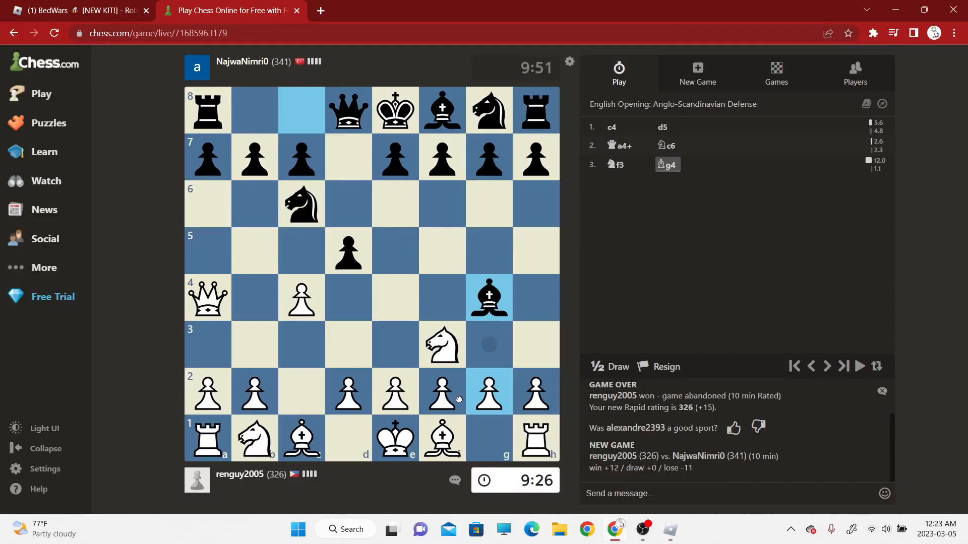
pyautogui.click(207, 298)
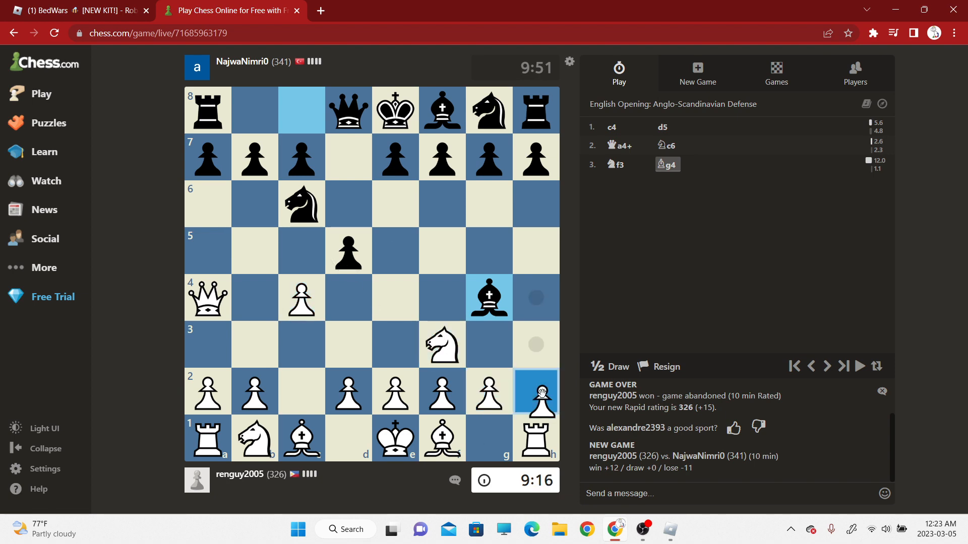
pyautogui.press('alt+tab')
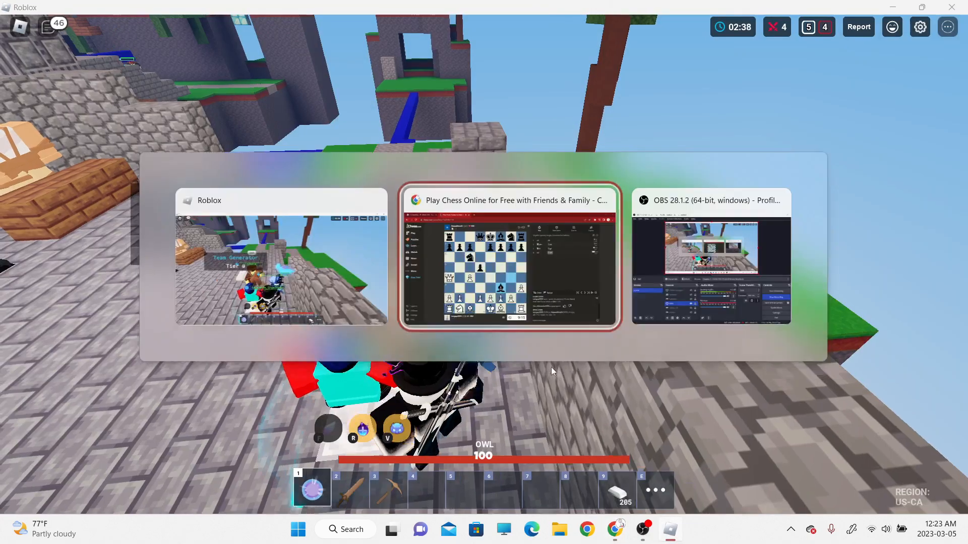
# - Bring the Chess.com game back to the front from the window switcher
pyautogui.click(506, 256)
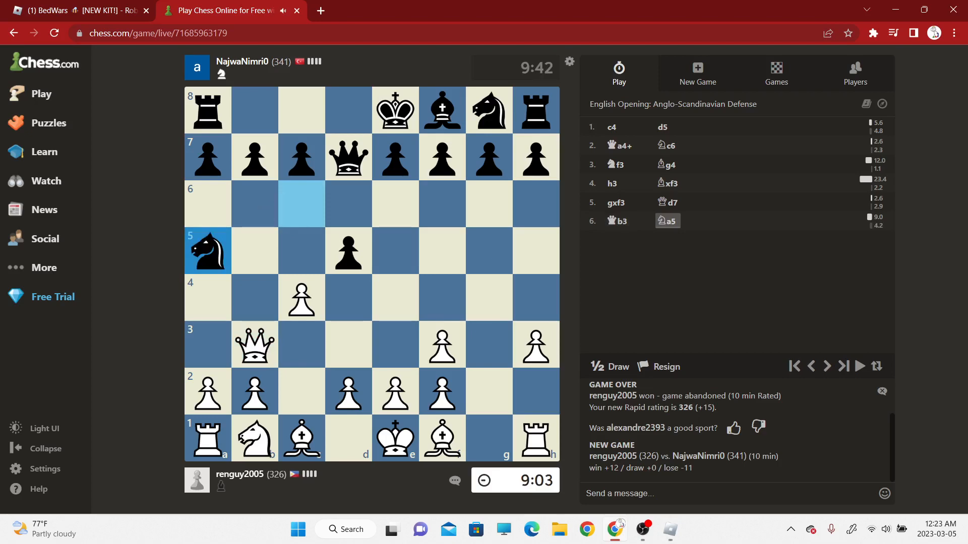
# - Play 7.Qa3 and 8.e4 as White
pyautogui.click(254, 345)
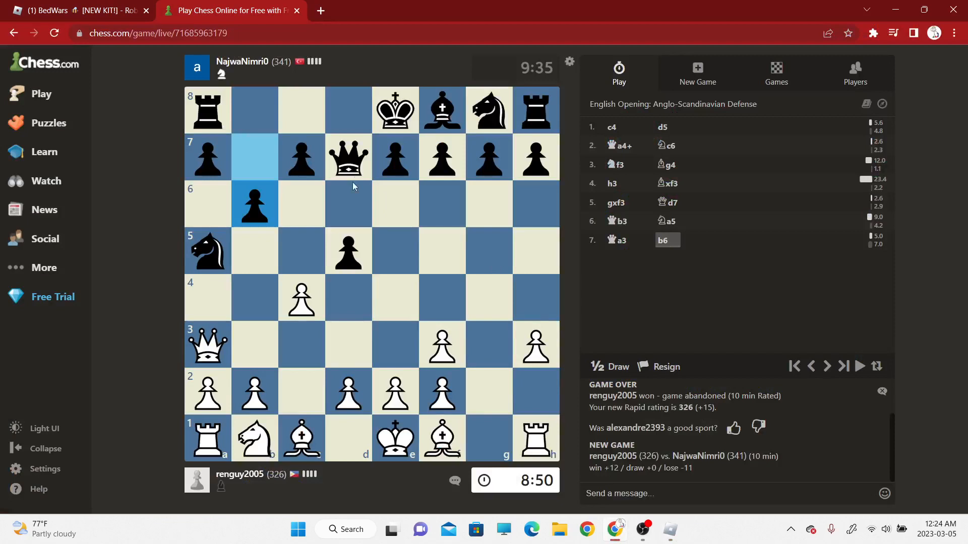
pyautogui.click(208, 343)
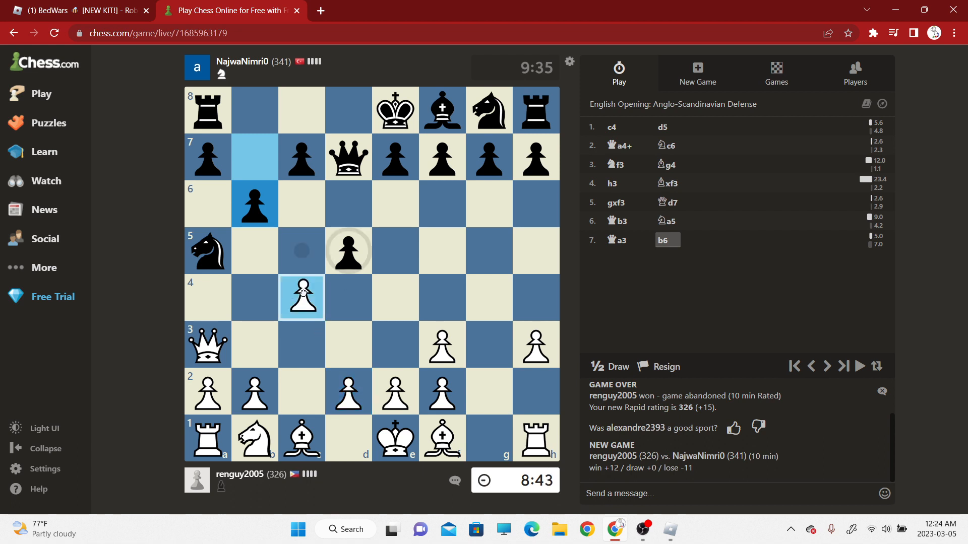
pyautogui.click(810, 366)
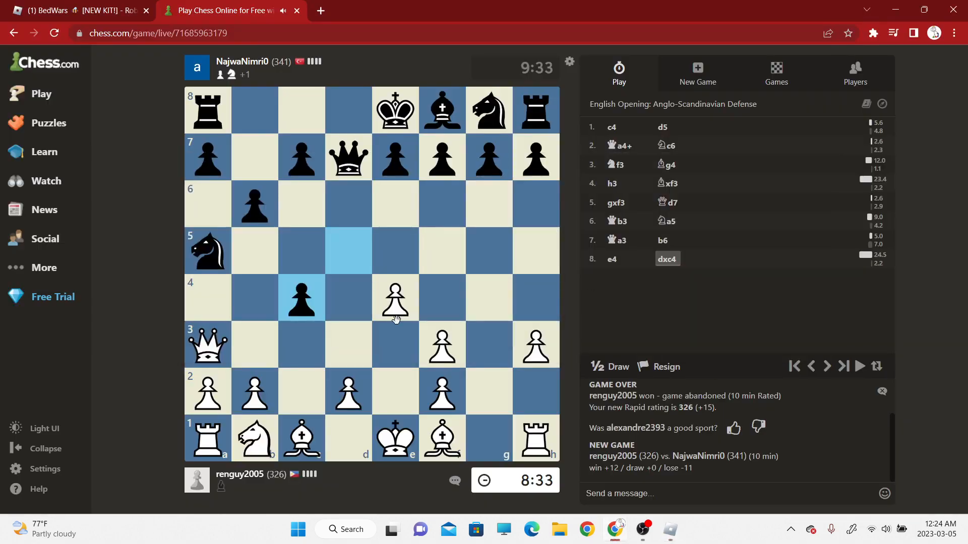
# - Inspect the a3 queen's available moves and switch windows
pyautogui.click(207, 345)
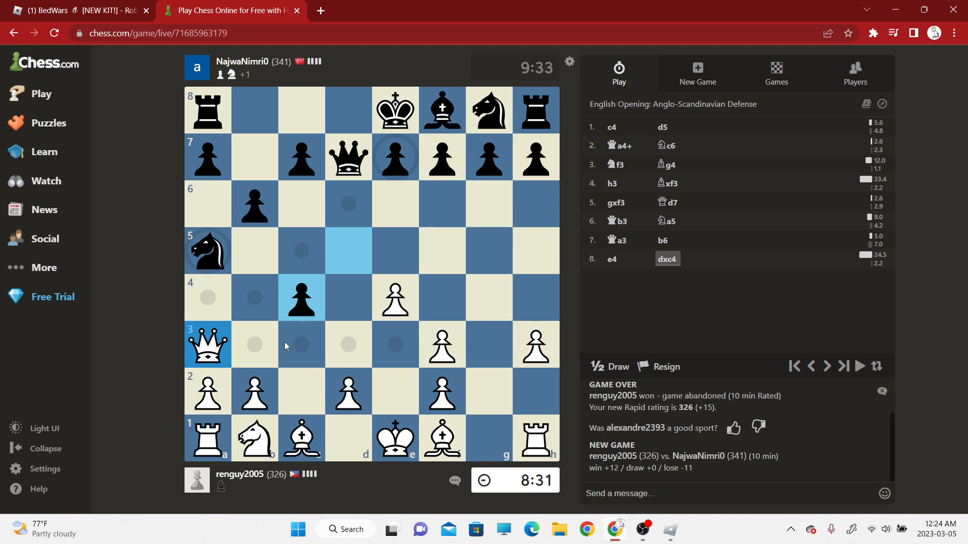
pyautogui.moveTo(292, 345)
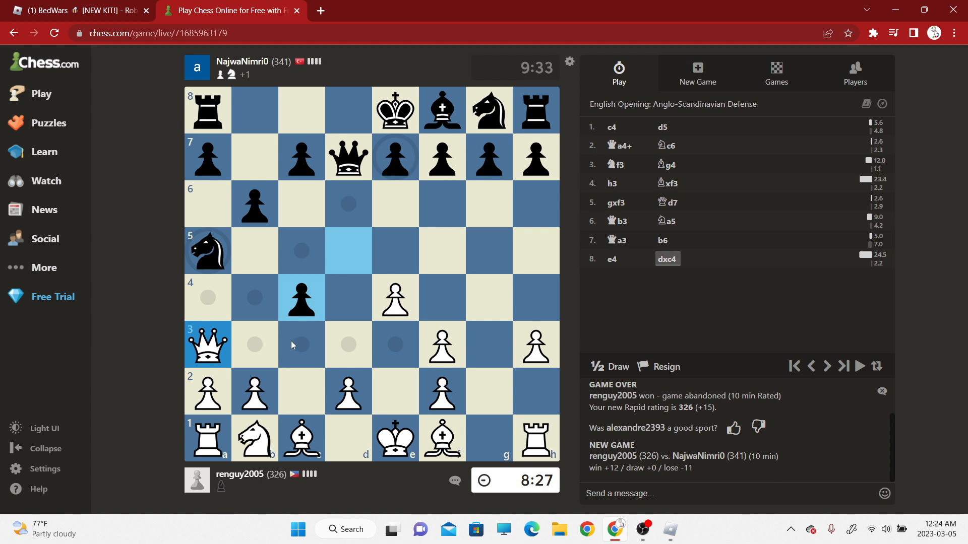
pyautogui.moveTo(349, 402)
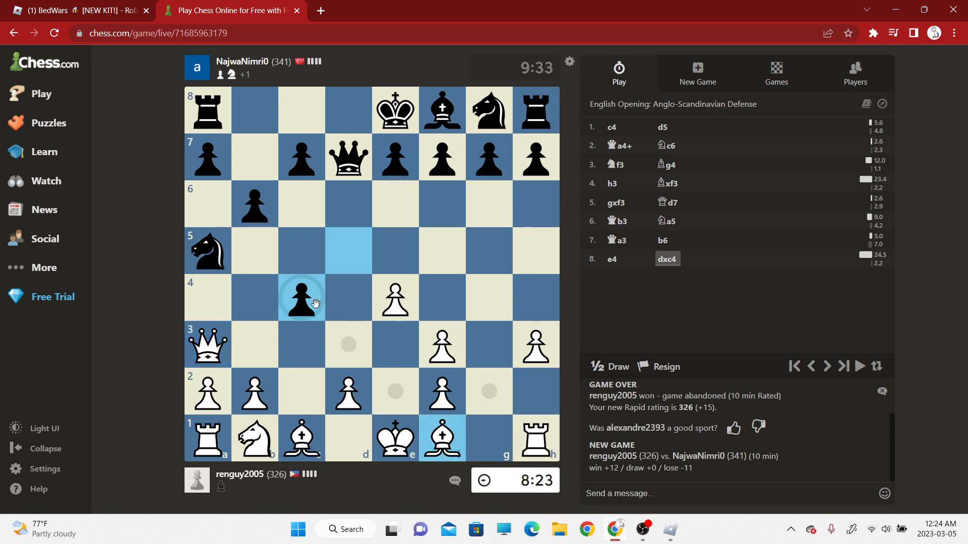
pyautogui.click(208, 344)
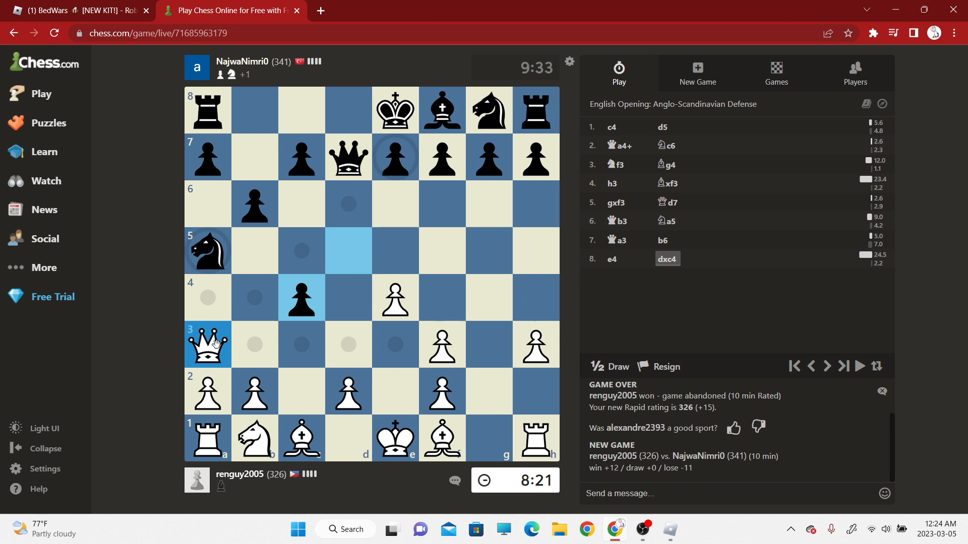
pyautogui.moveTo(301, 441)
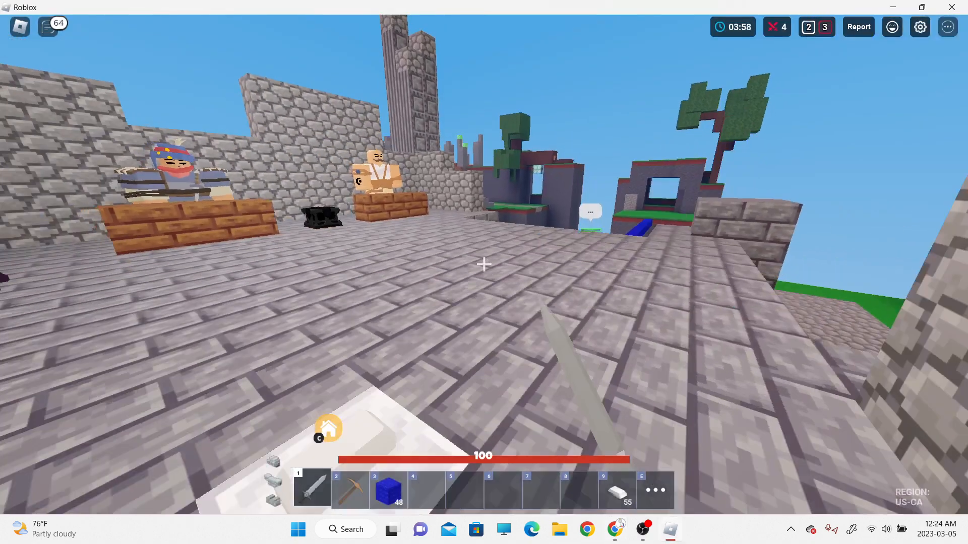
pyautogui.click(229, 10)
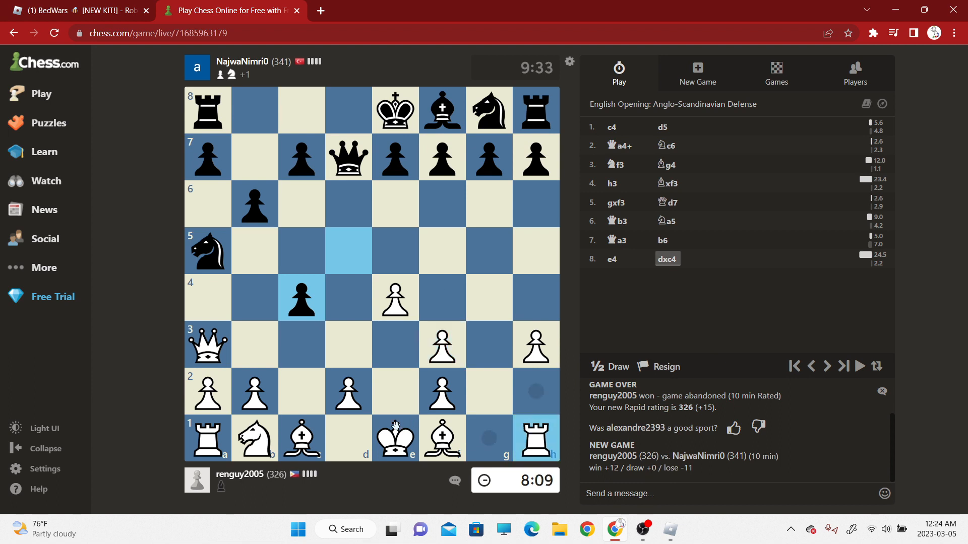
# - Check the a3 queen's moves on the Chess.com board
pyautogui.click(208, 345)
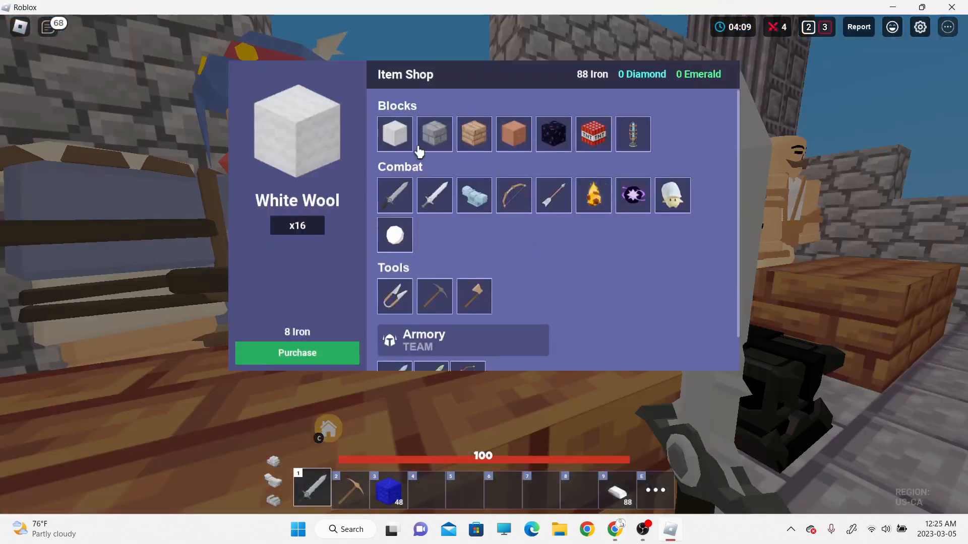
# - Buy a stack of wool in the BedWars shop, then switch to the chess game
pyautogui.click(229, 10)
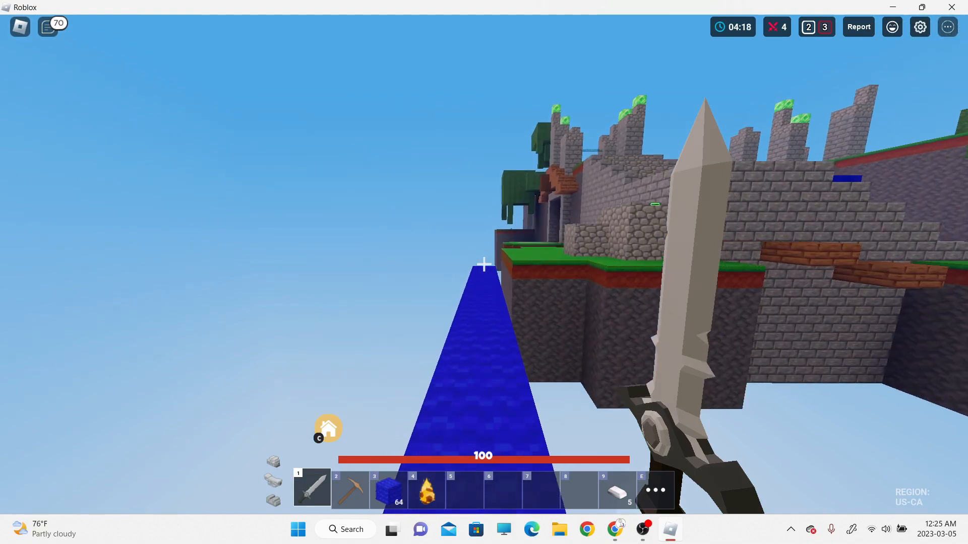
pyautogui.moveTo(484, 265)
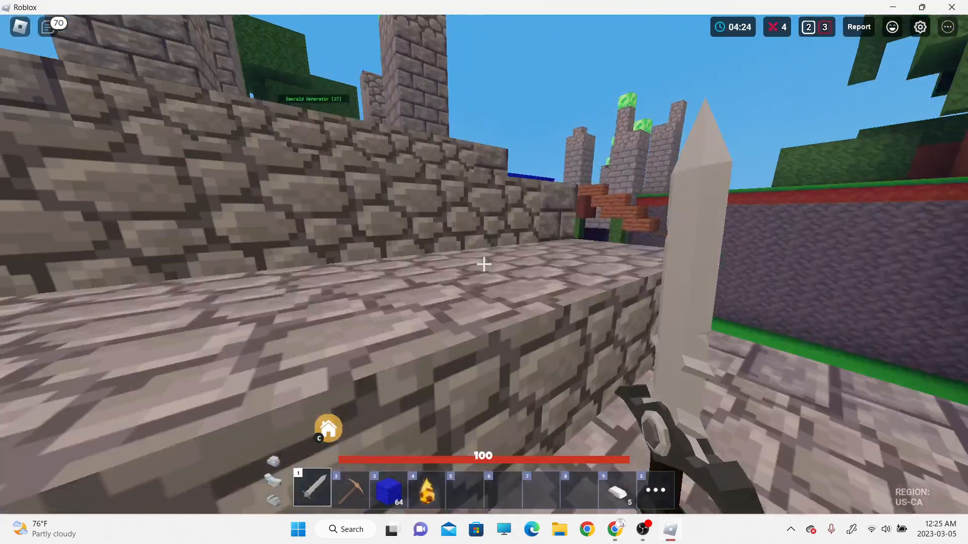
pyautogui.moveTo(483, 264)
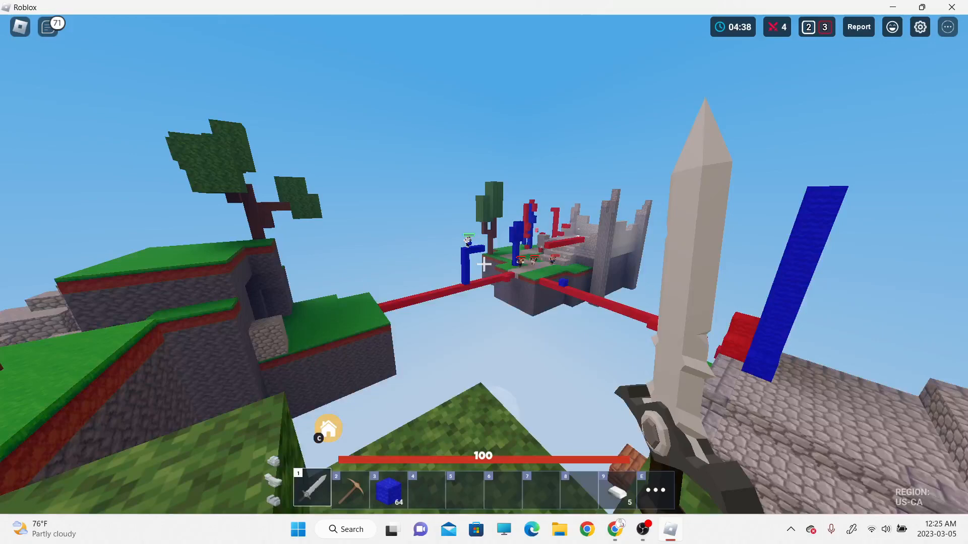
pyautogui.click(230, 11)
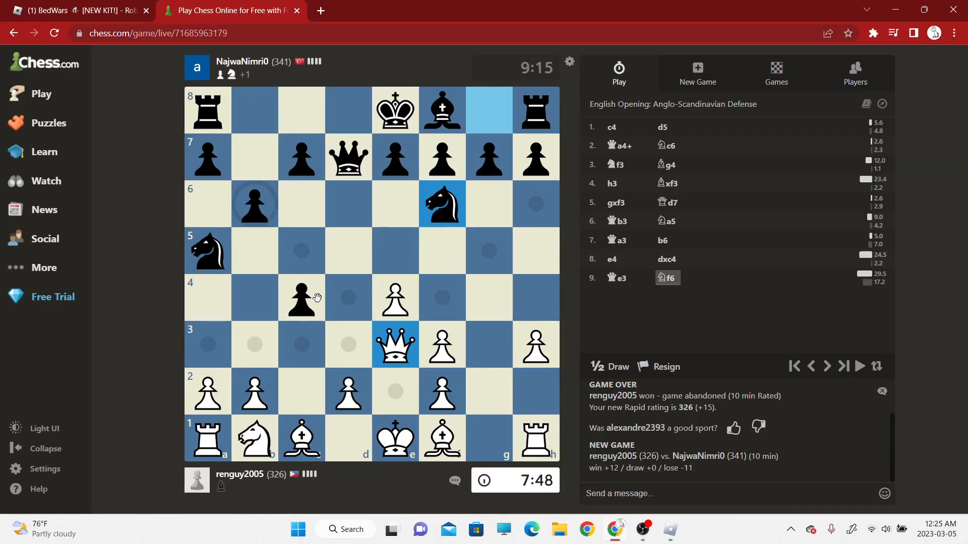
pyautogui.moveTo(214, 342)
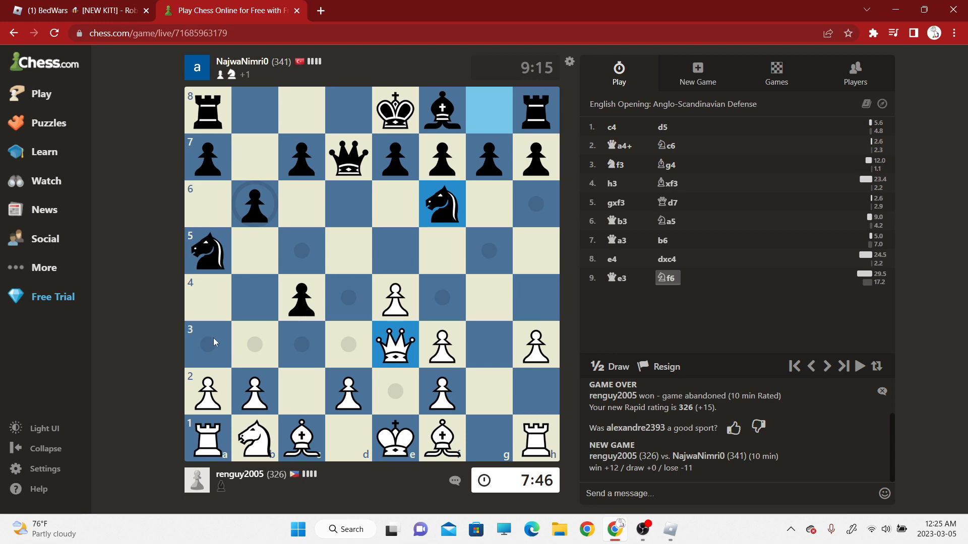
pyautogui.moveTo(222, 360)
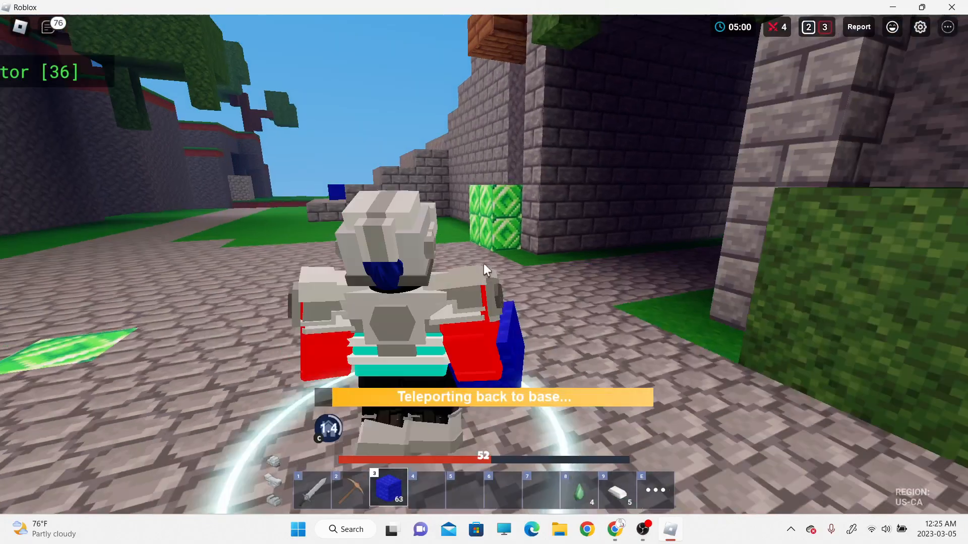
# - Launch a fireball in BedWars and switch toward the chess game
pyautogui.click(230, 10)
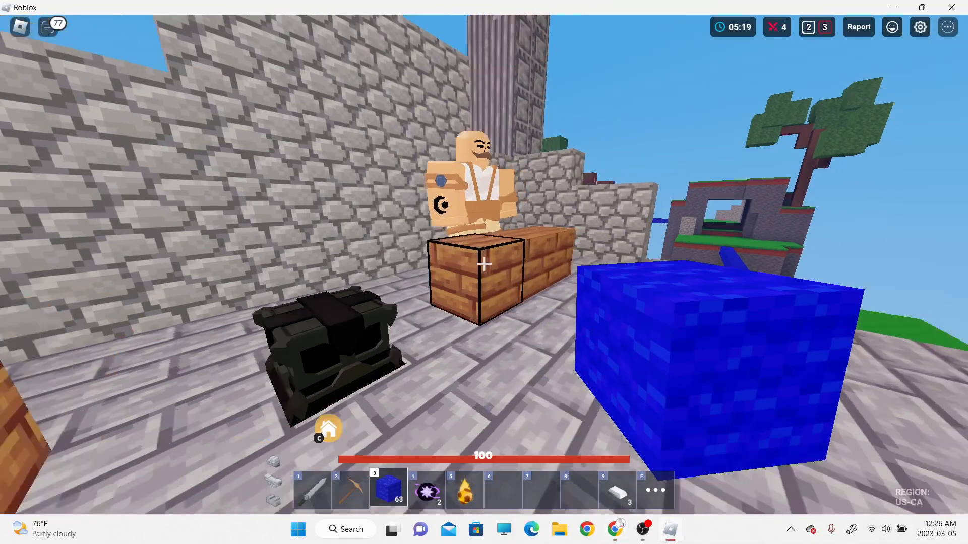
pyautogui.moveTo(484, 265)
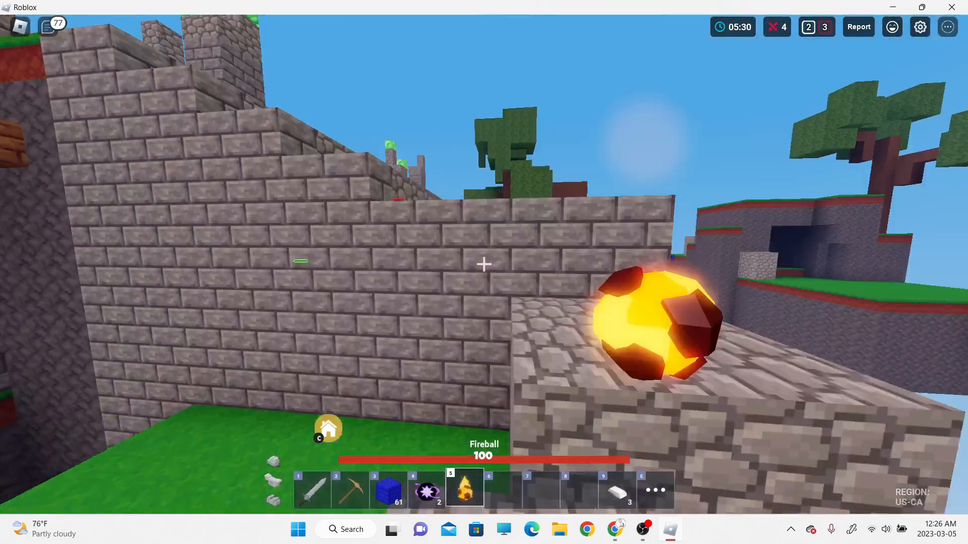
pyautogui.click(231, 10)
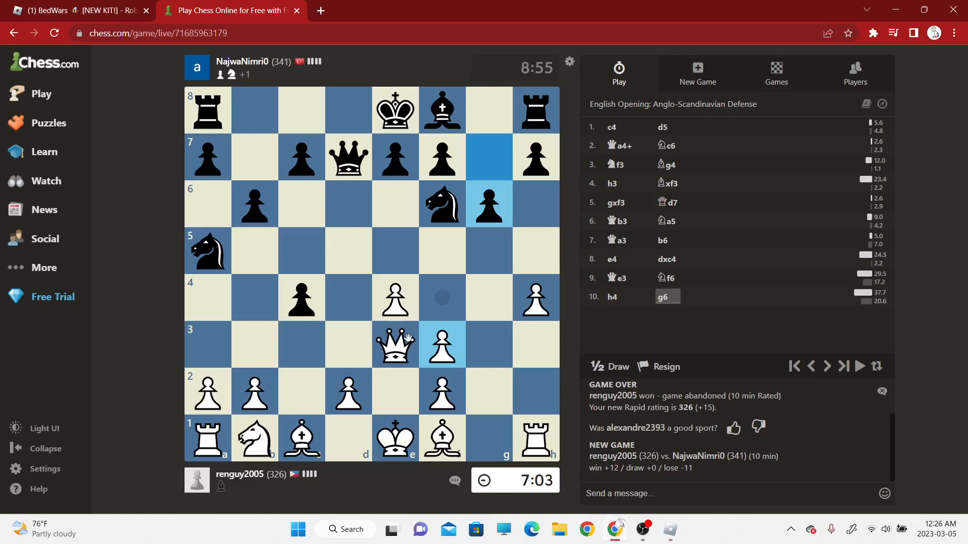
# - Move the white queen from e3 to a3 as move 11
pyautogui.click(395, 345)
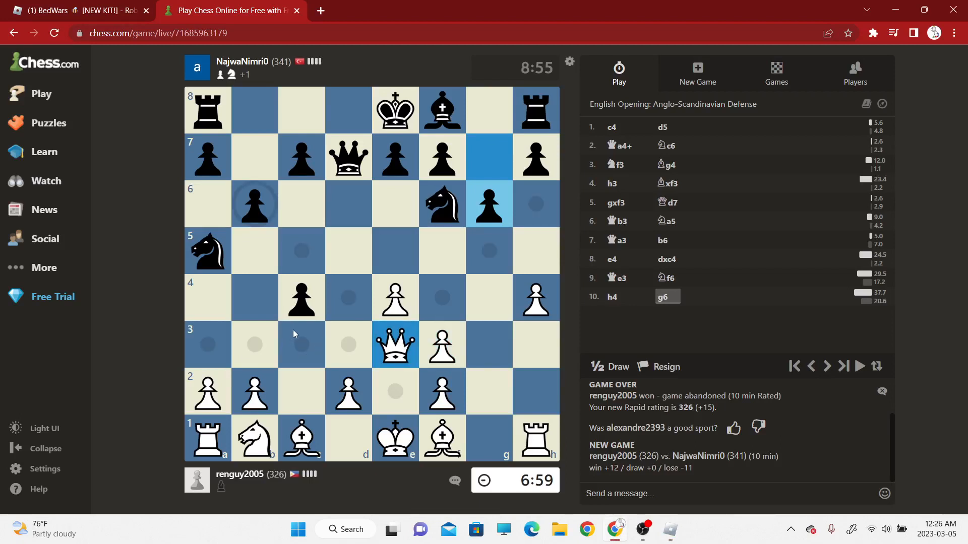
pyautogui.moveTo(253, 359)
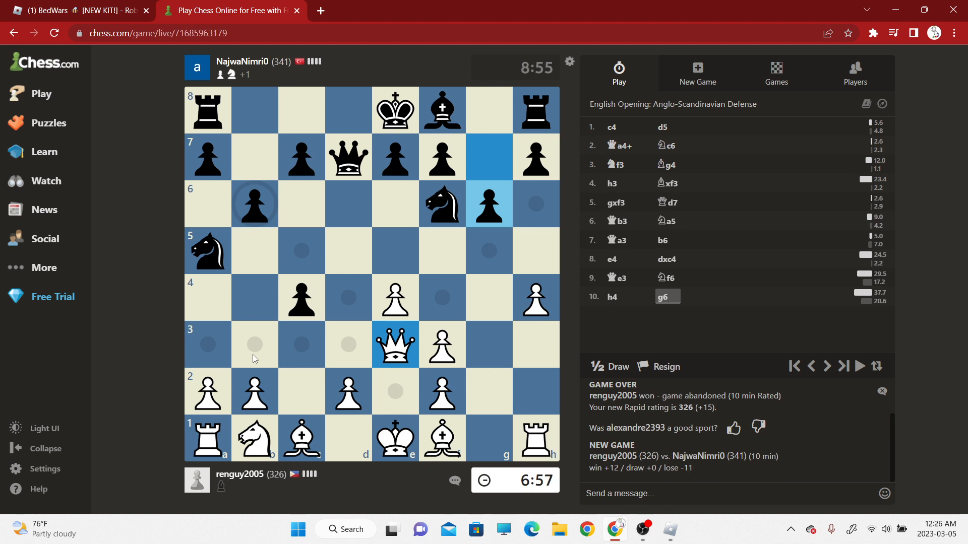
pyautogui.moveTo(224, 333)
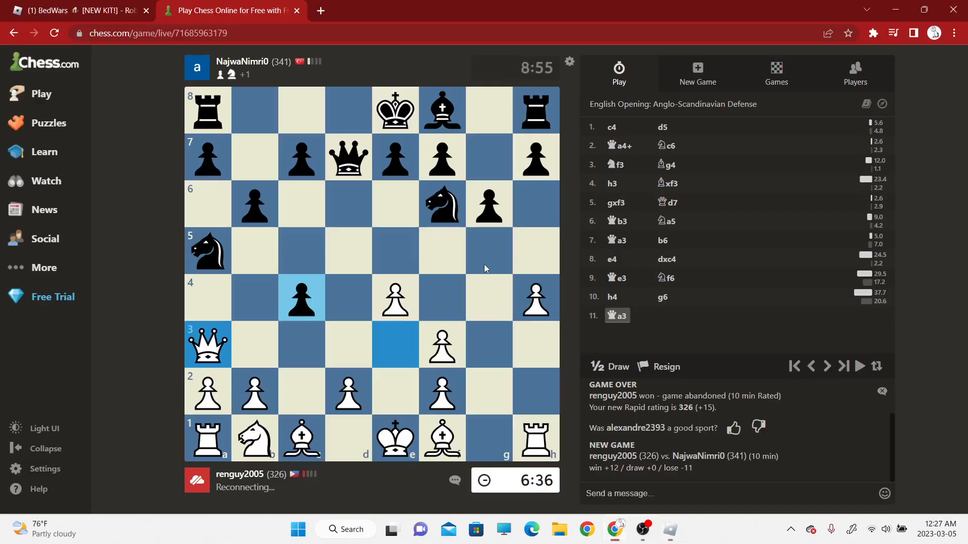
pyautogui.moveTo(467, 343)
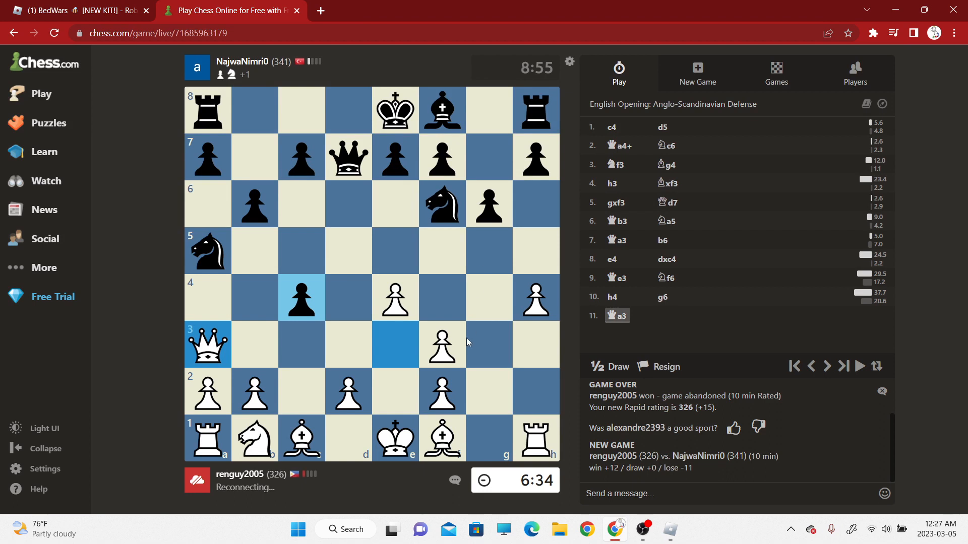
pyautogui.moveTo(439, 359)
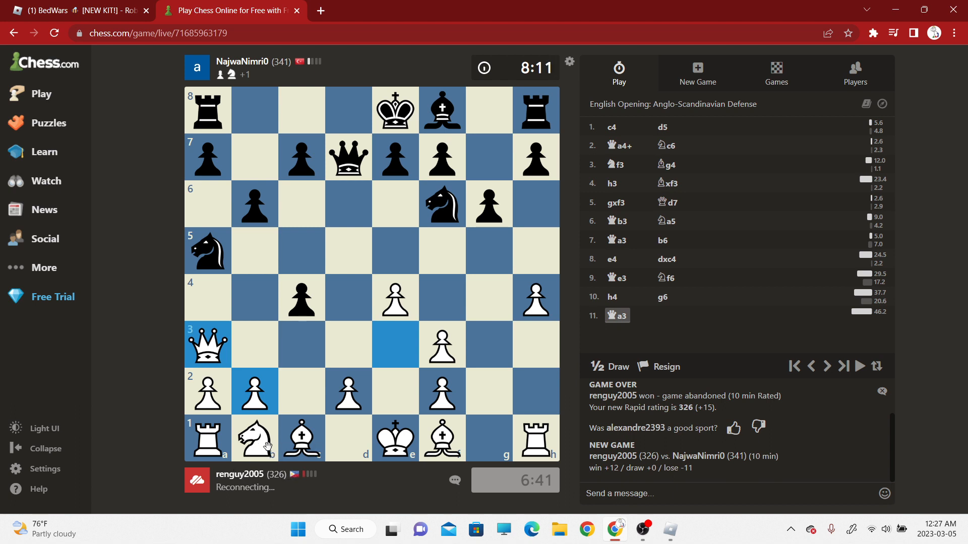
pyautogui.moveTo(292, 474)
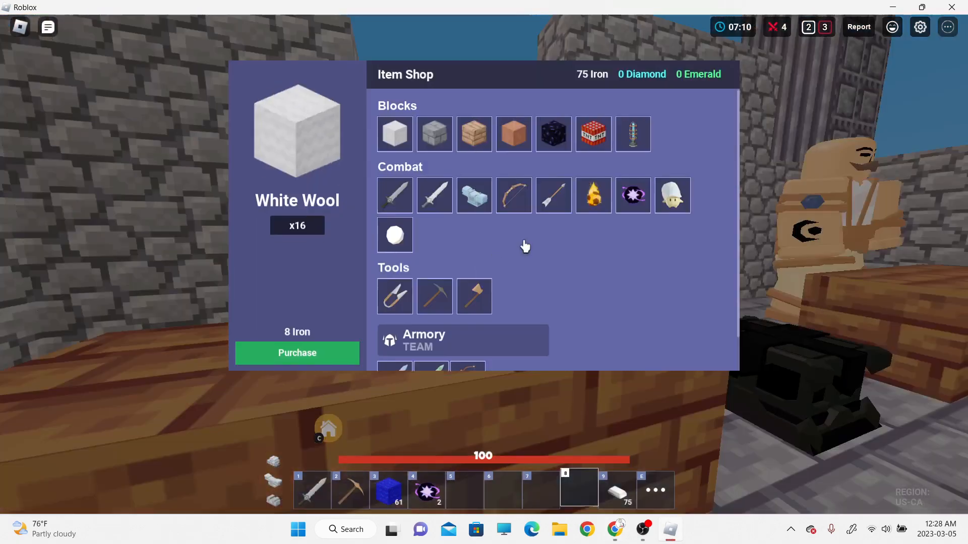
# - Close the Item Shop and return to playing beside the blue wool block
pyautogui.click(230, 10)
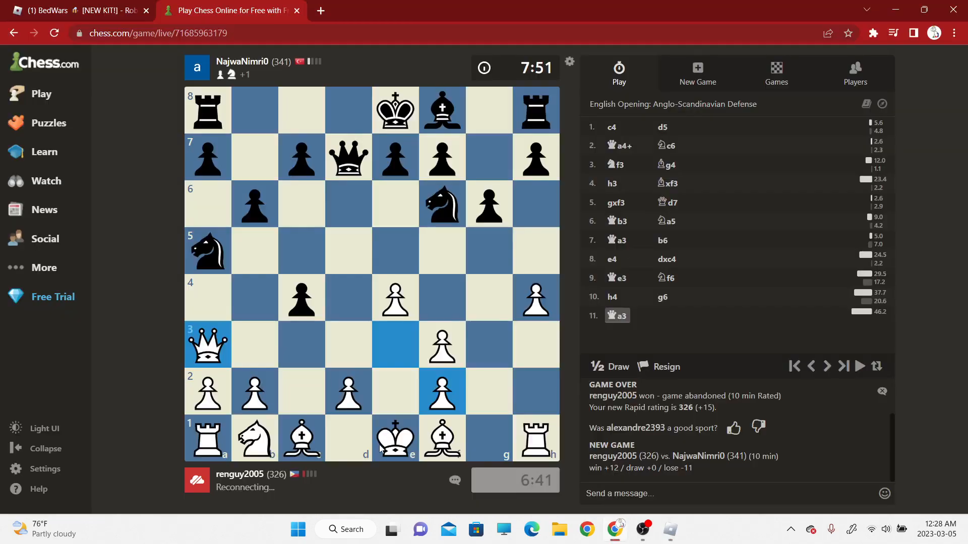
pyautogui.moveTo(256, 476)
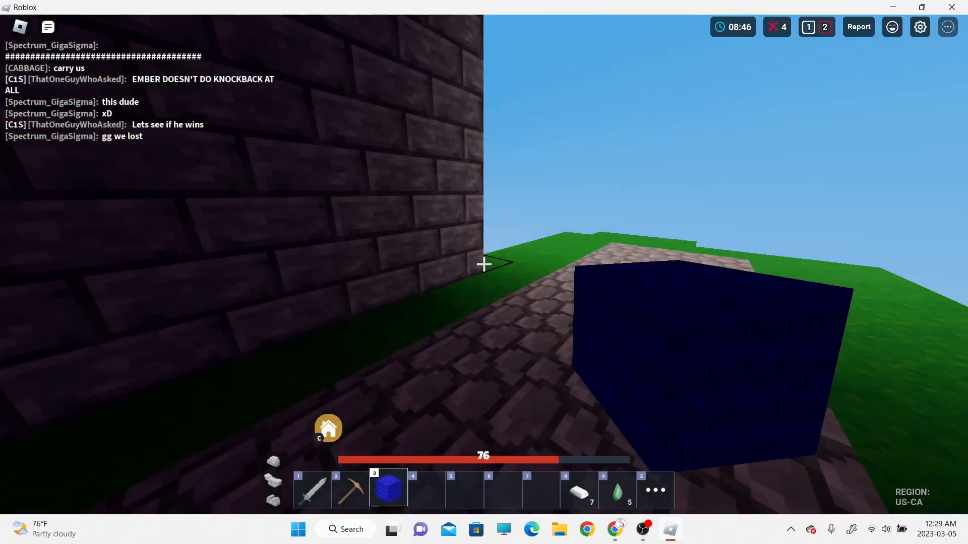
# - Send 'im legit playing' in the BedWars match chat
pyautogui.click(229, 10)
pyautogui.write('im l')
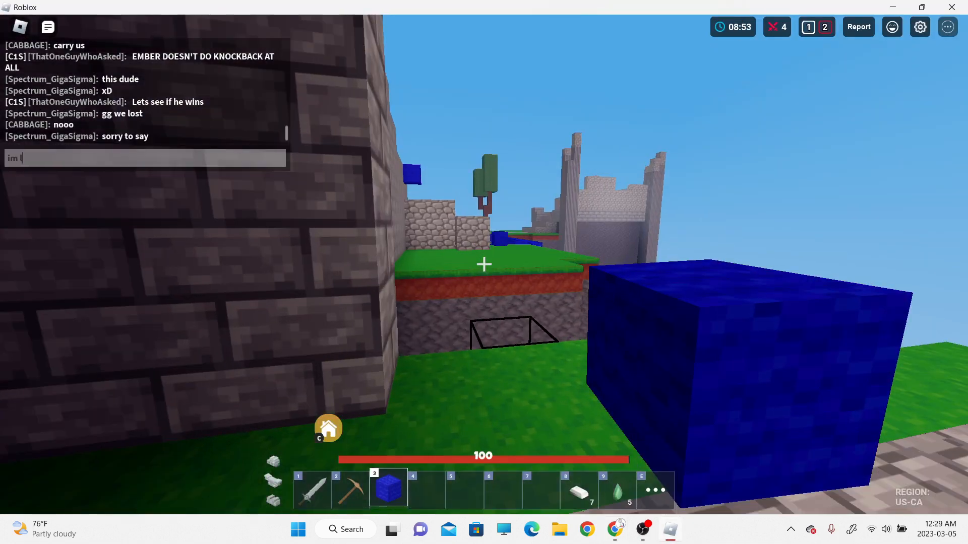
pyautogui.write('egit playing')
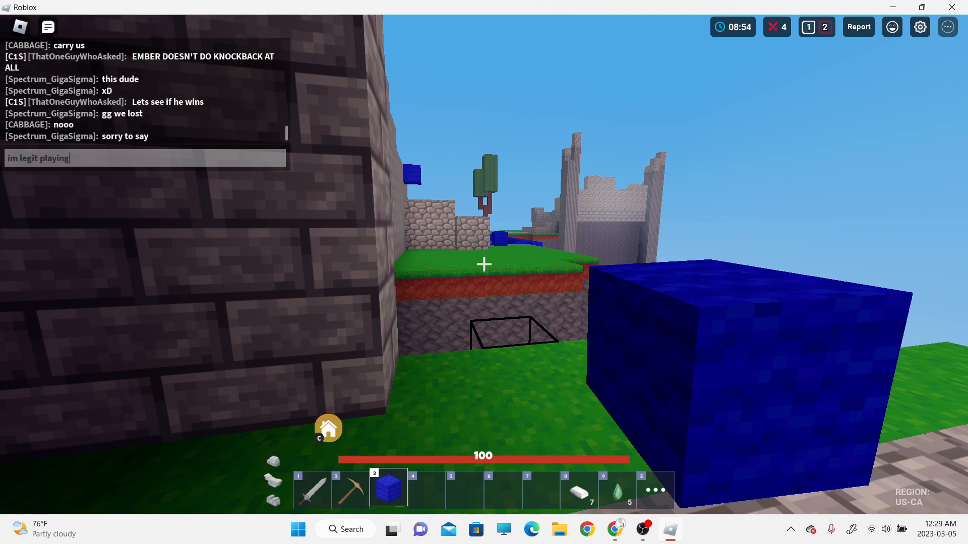
pyautogui.press('Return')
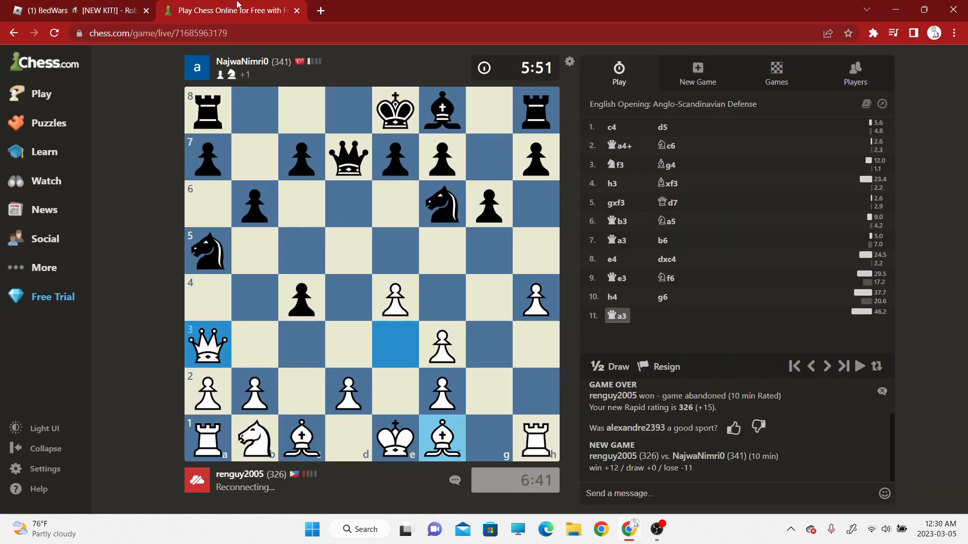
pyautogui.moveTo(401, 257)
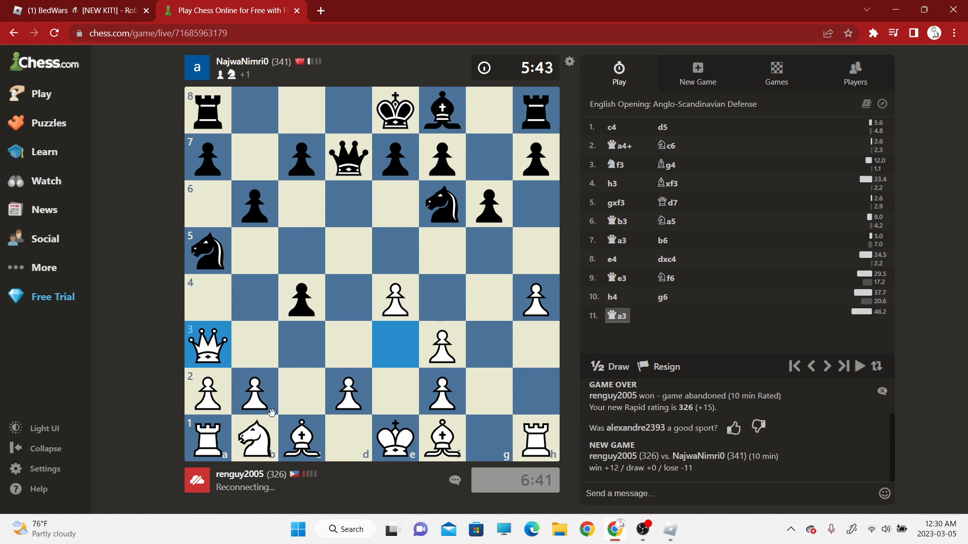
pyautogui.moveTo(649, 376)
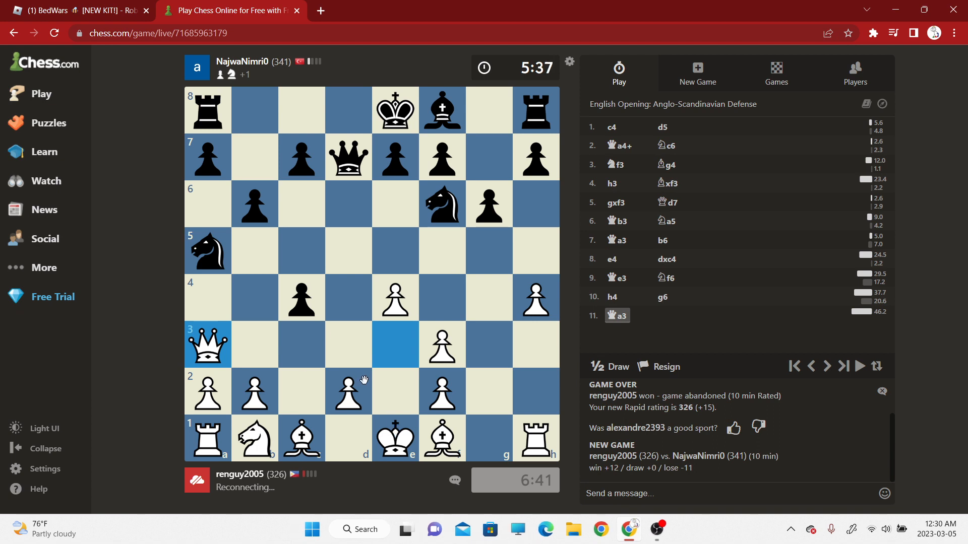
pyautogui.moveTo(45, 209)
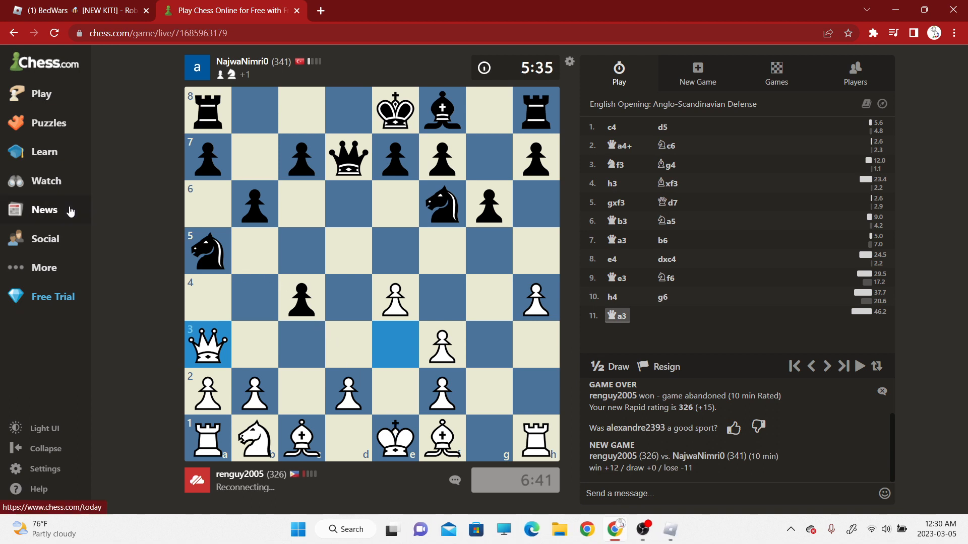
pyautogui.moveTo(140, 90)
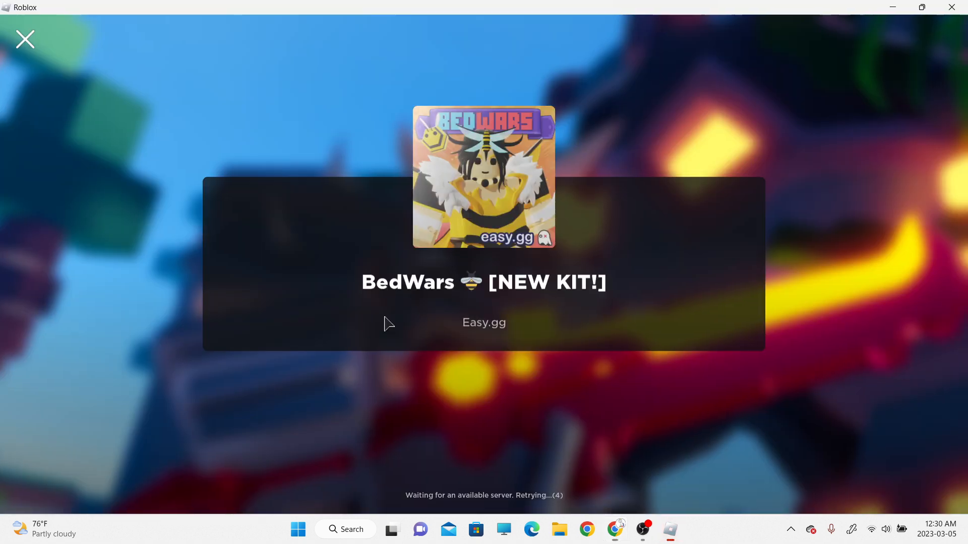
# - Switch between Chrome and Roblox while BedWars retries and starts joining a server
pyautogui.click(669, 529)
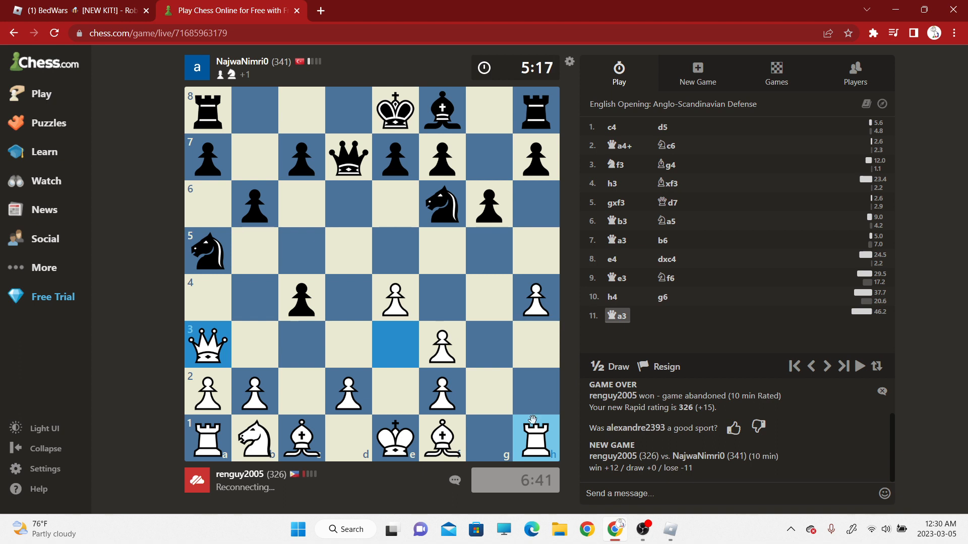
pyautogui.moveTo(340, 369)
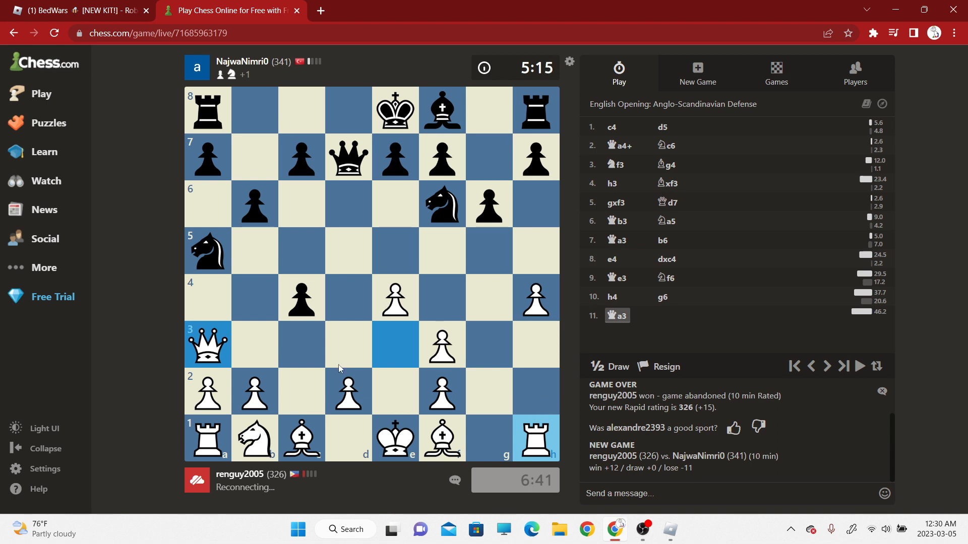
pyautogui.moveTo(325, 380)
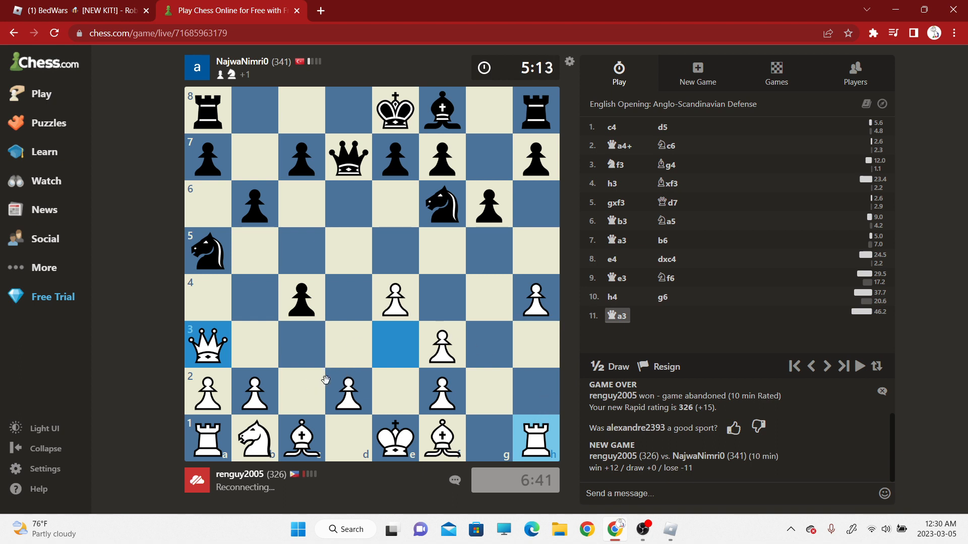
pyautogui.click(669, 529)
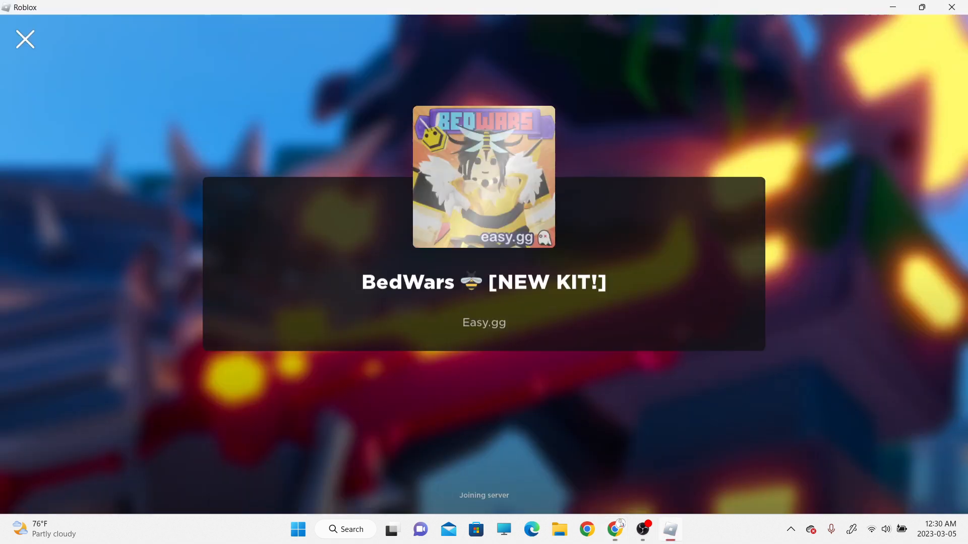
pyautogui.click(615, 529)
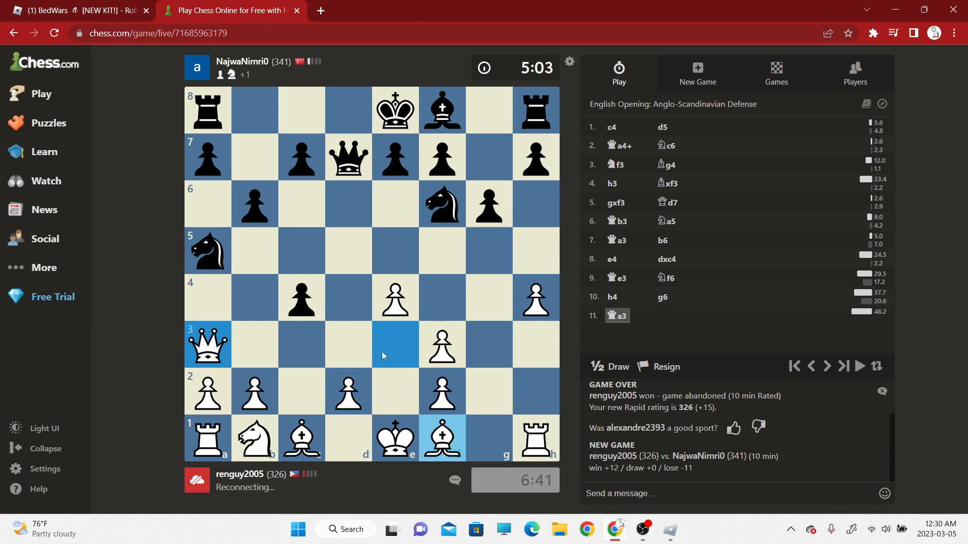
pyautogui.moveTo(370, 226)
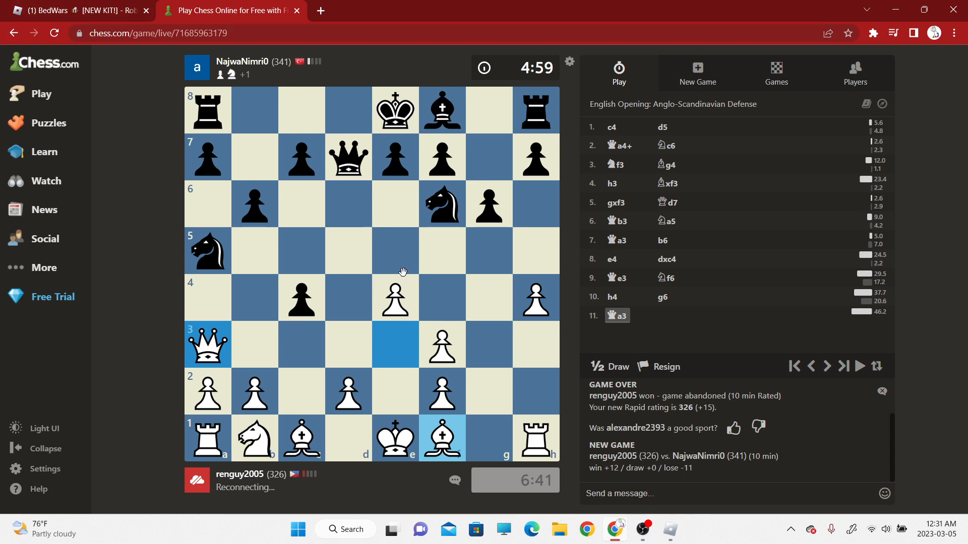
pyautogui.moveTo(375, 233)
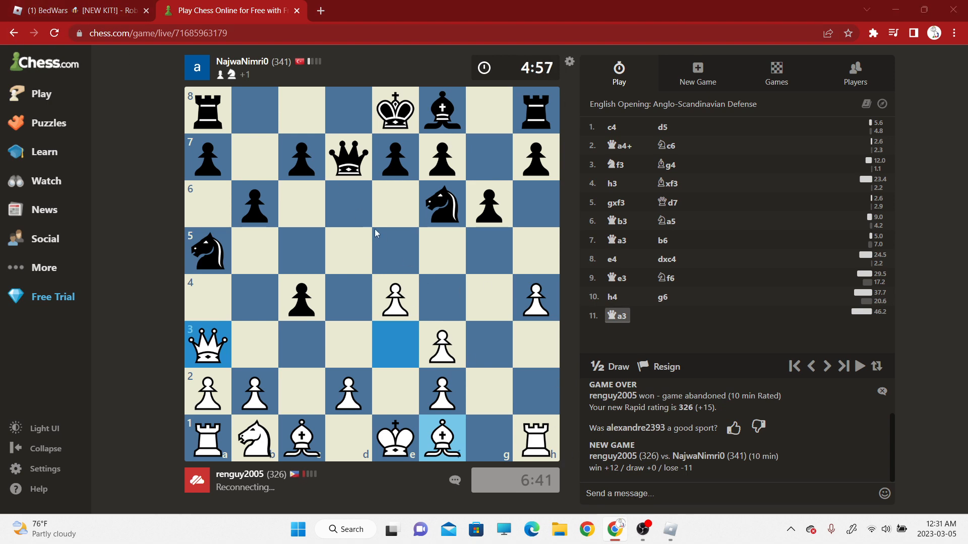